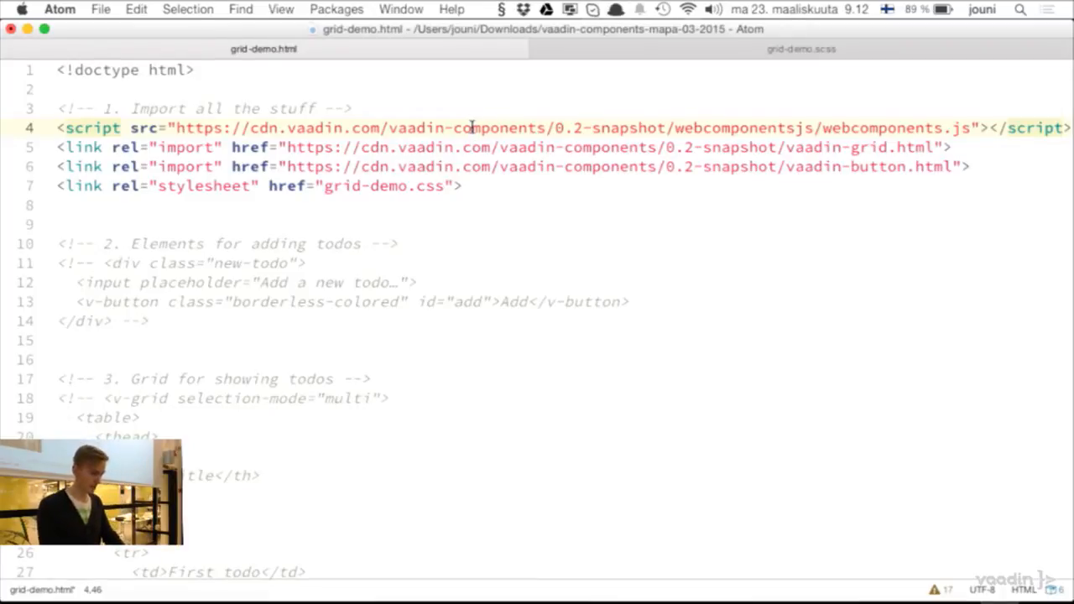
- Uncomment the new-todo input and Add button markup on lines 11–14, save, and switch to Chrome
{"action": "left_click", "coordinate": [473, 147]}
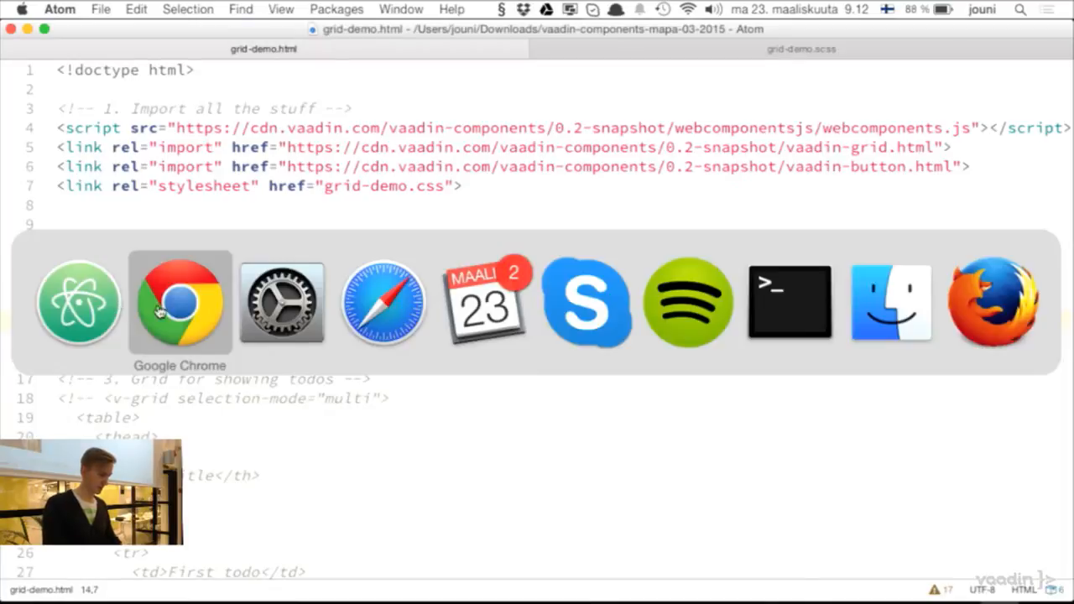
{"action": "left_click", "coordinate": [179, 302]}
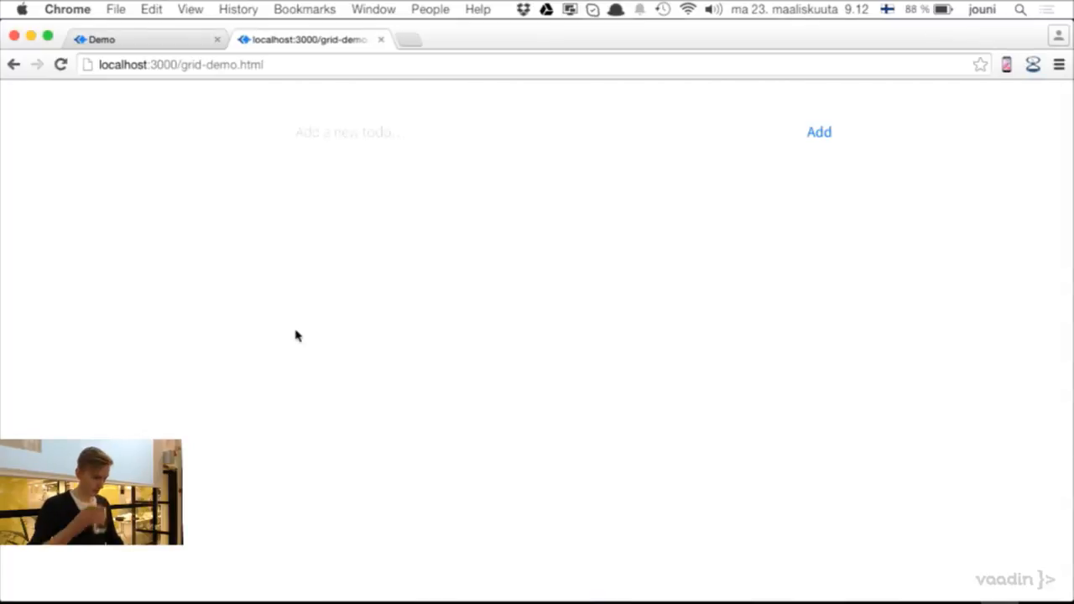
{"action": "mouse_move", "coordinate": [351, 193]}
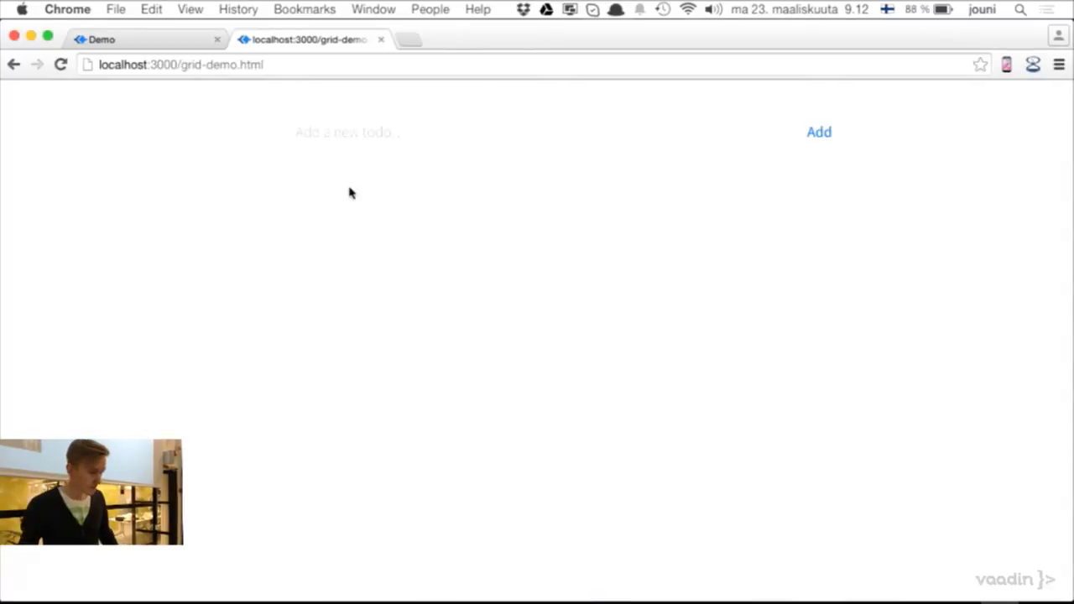
{"action": "type", "text": "aslkdfjö"}
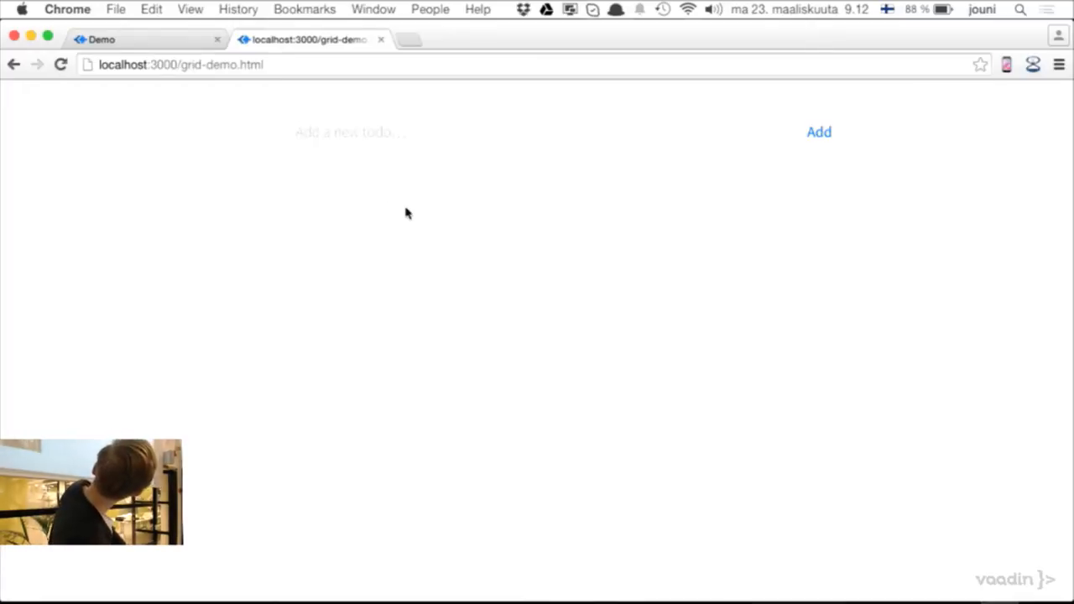
- Uncomment the section 3 v-grid block with its Title header and First todo row
{"action": "key", "text": "cmd+tab"}
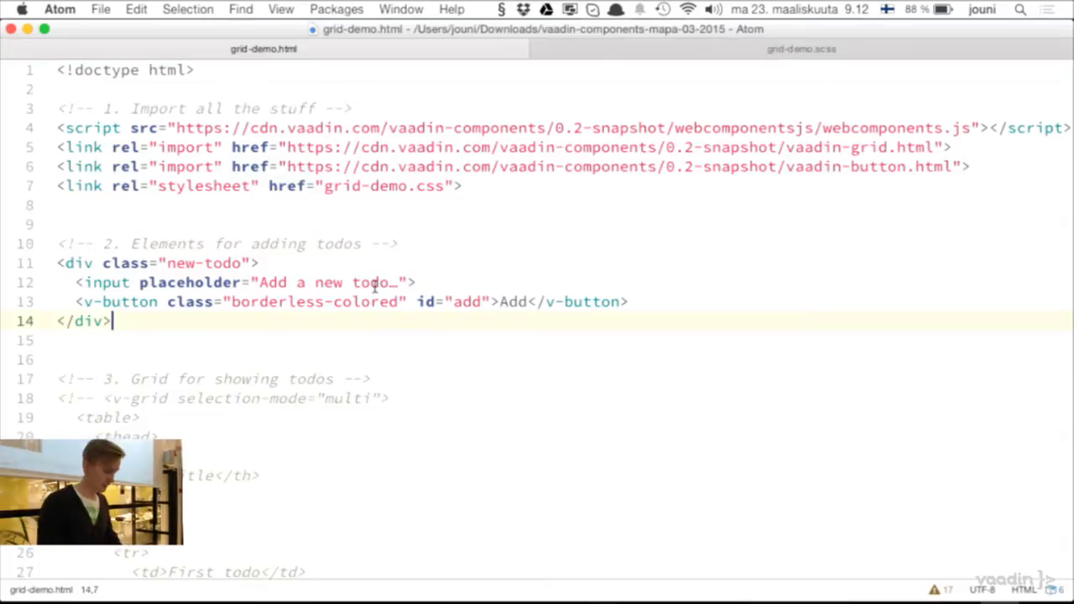
{"action": "scroll", "scroll_direction": "down", "scroll_amount": 3}
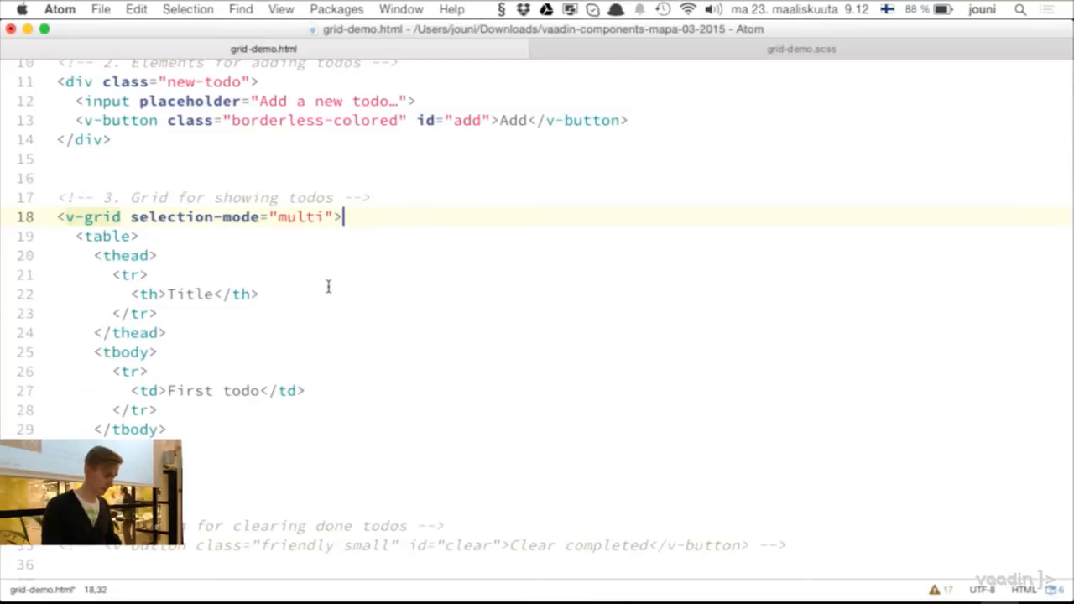
{"action": "double_click", "coordinate": [172, 217]}
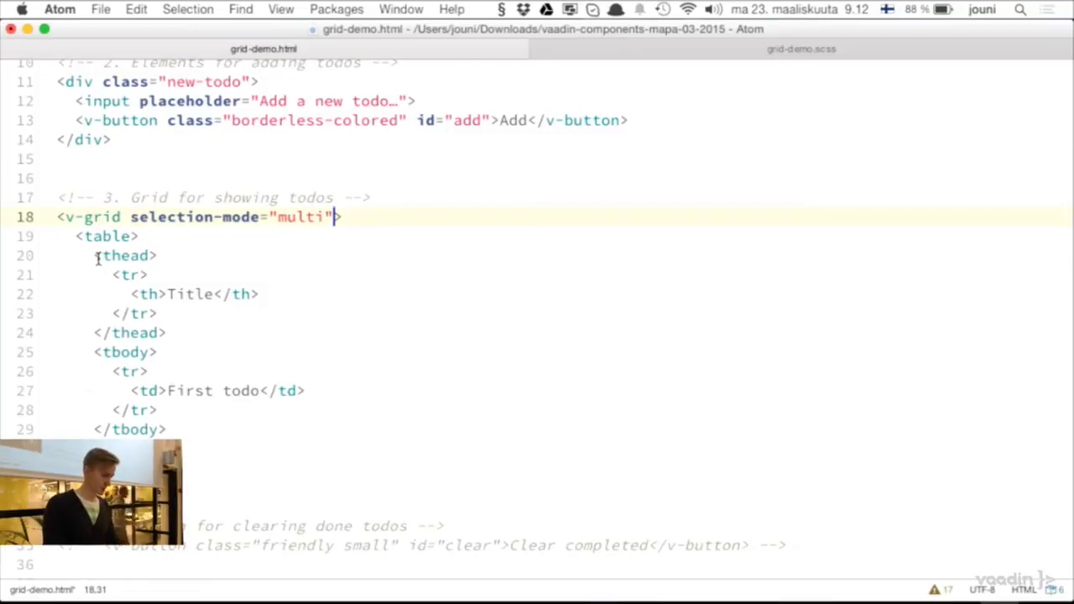
{"action": "left_click_drag", "start_coordinate": [95, 256], "coordinate": [156, 313]}
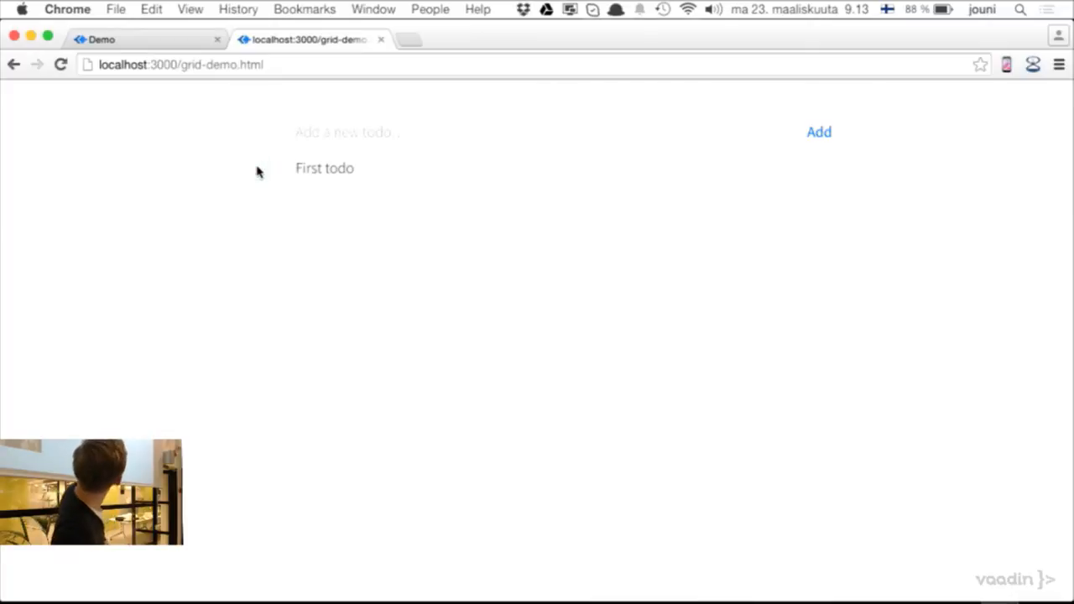
- Check First todo as done and reload to show the Clear completed button
{"action": "left_click", "coordinate": [258, 167]}
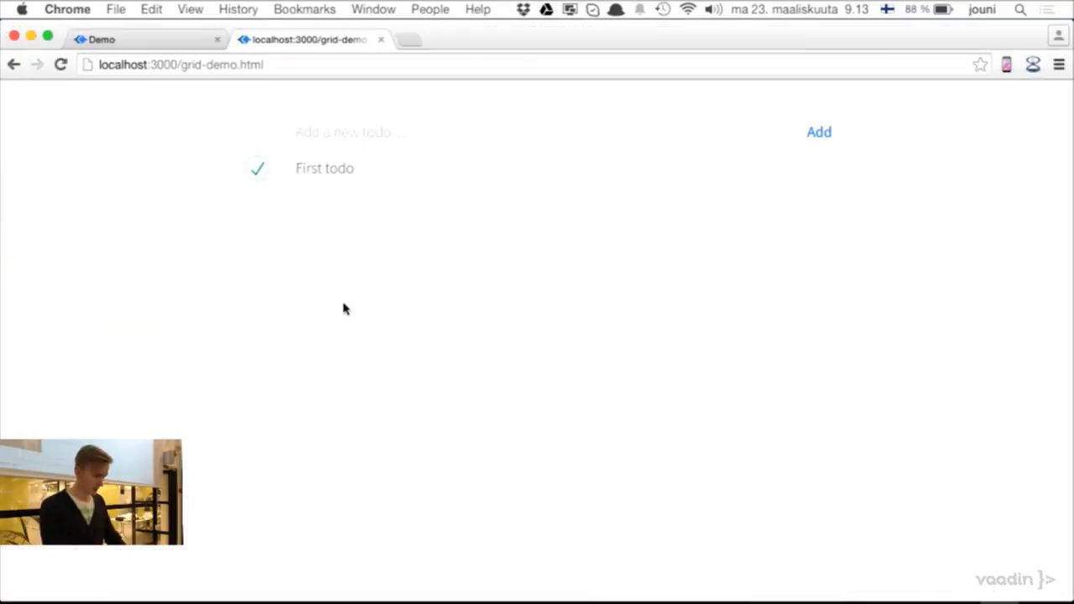
{"action": "left_click", "coordinate": [257, 168]}
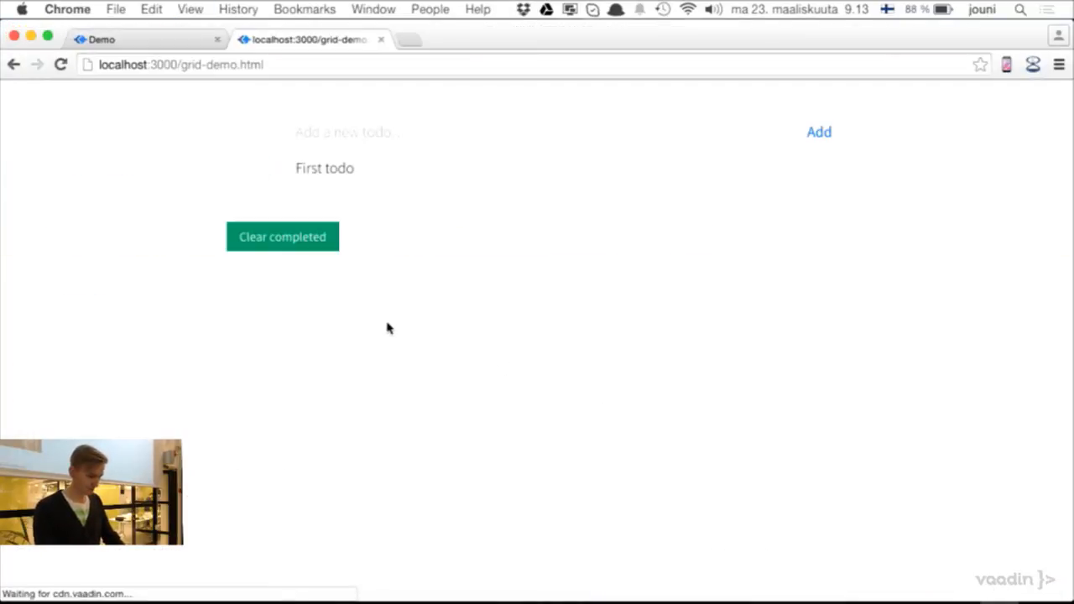
{"action": "mouse_move", "coordinate": [263, 163]}
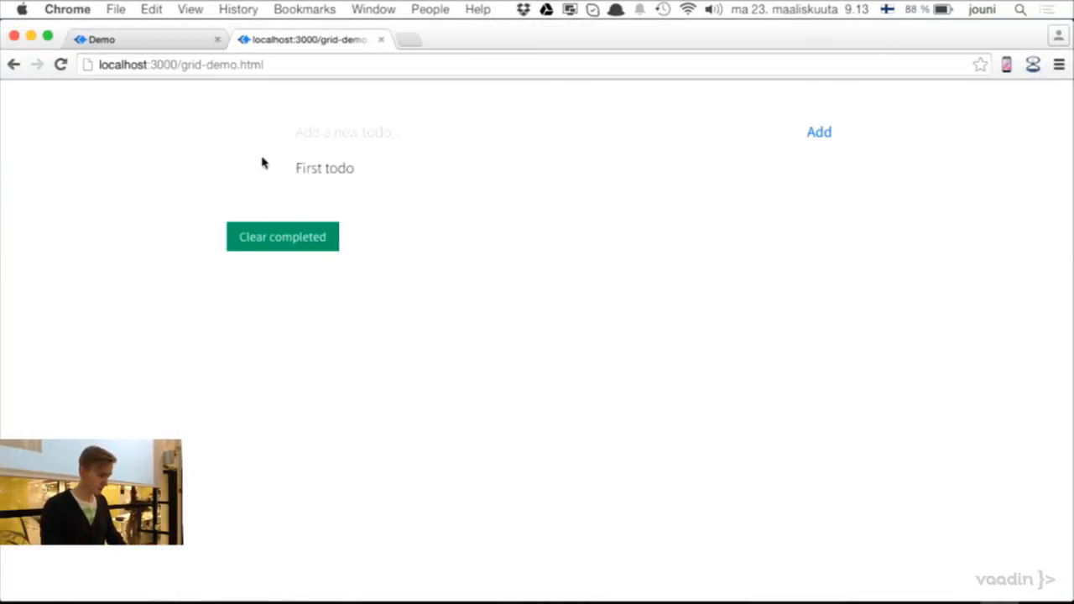
{"action": "mouse_move", "coordinate": [451, 380]}
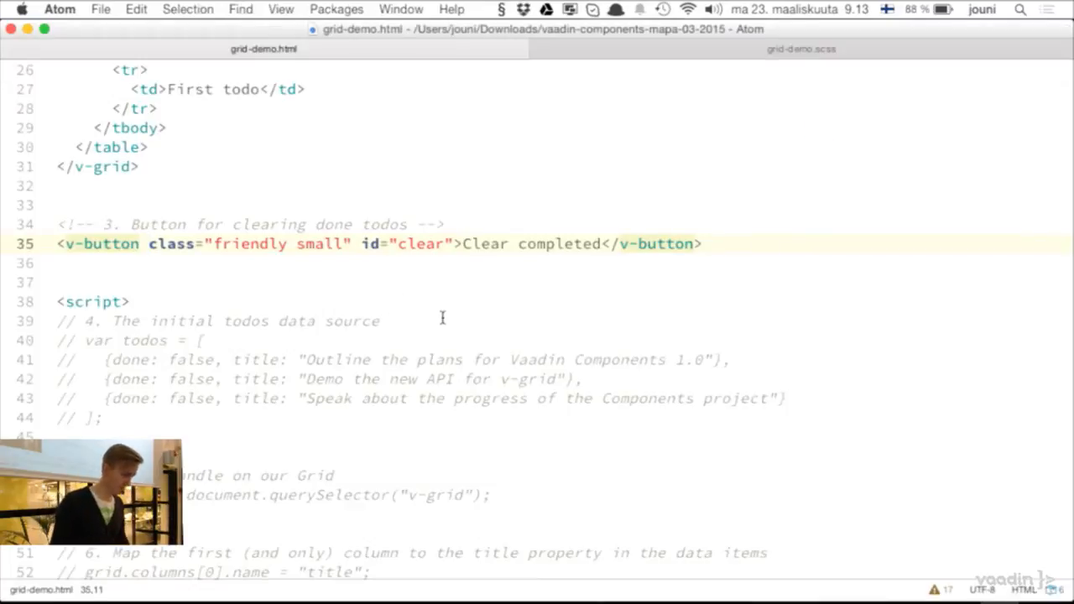
- Uncomment the todos data array and the querySelector line that gets the grid
{"action": "scroll", "scroll_direction": "down", "scroll_amount": 3}
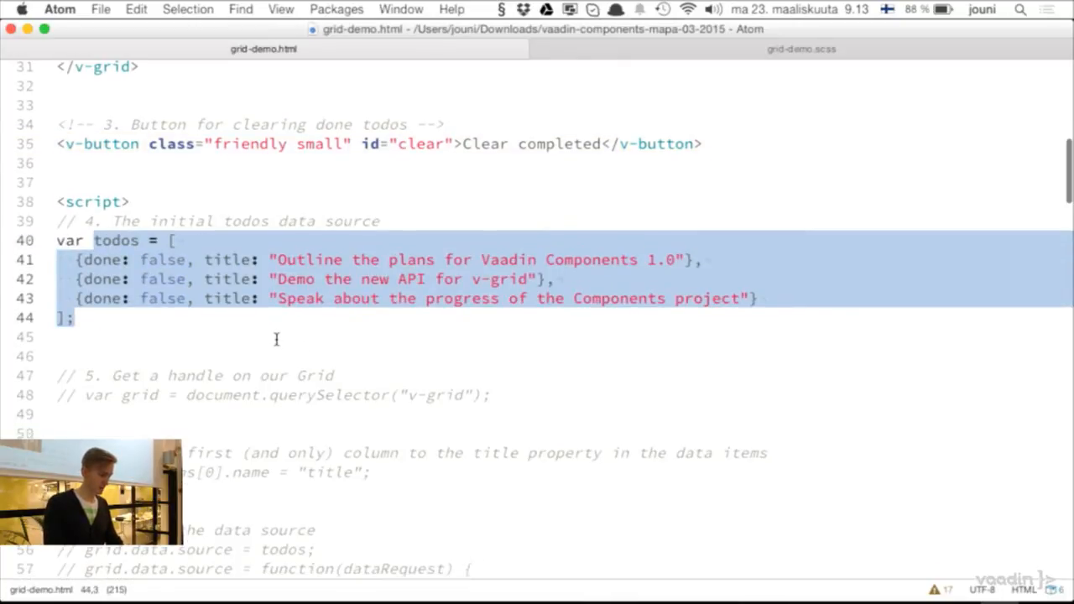
{"action": "left_click", "coordinate": [76, 318]}
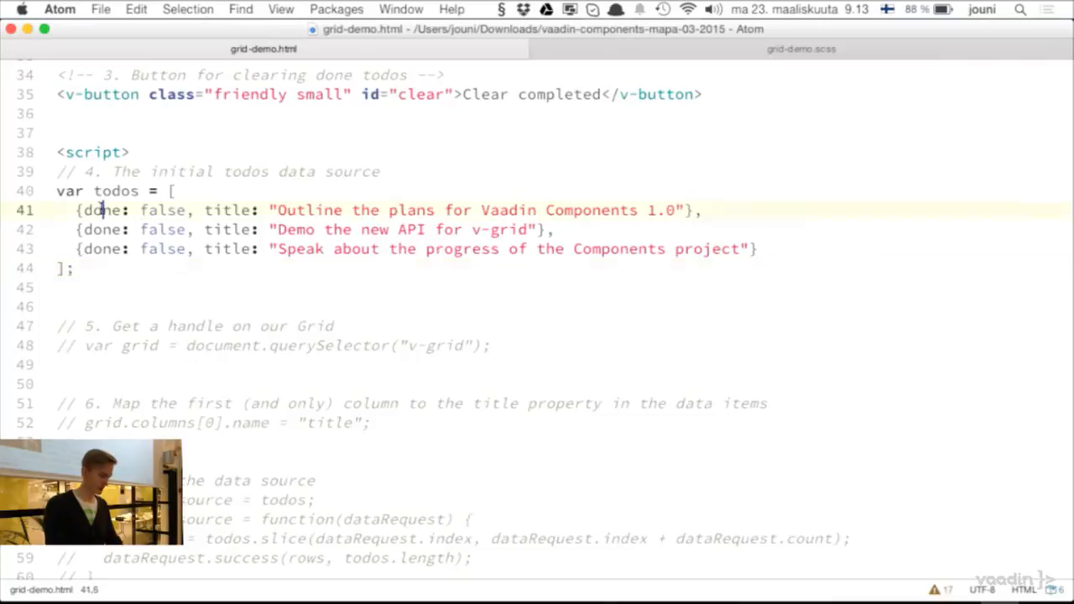
{"action": "double_click", "coordinate": [100, 210]}
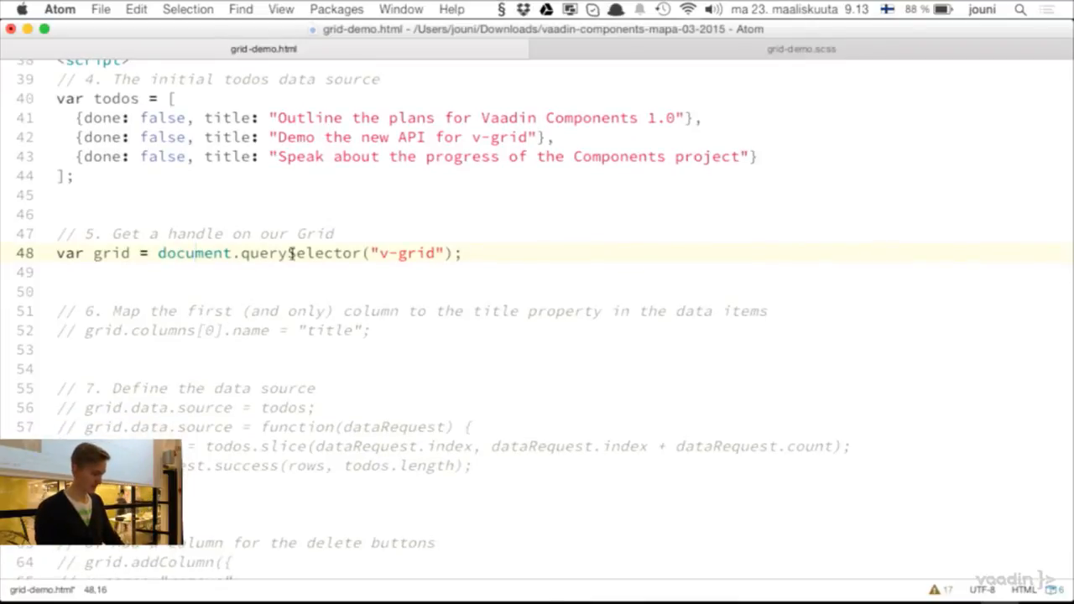
{"action": "double_click", "coordinate": [407, 253]}
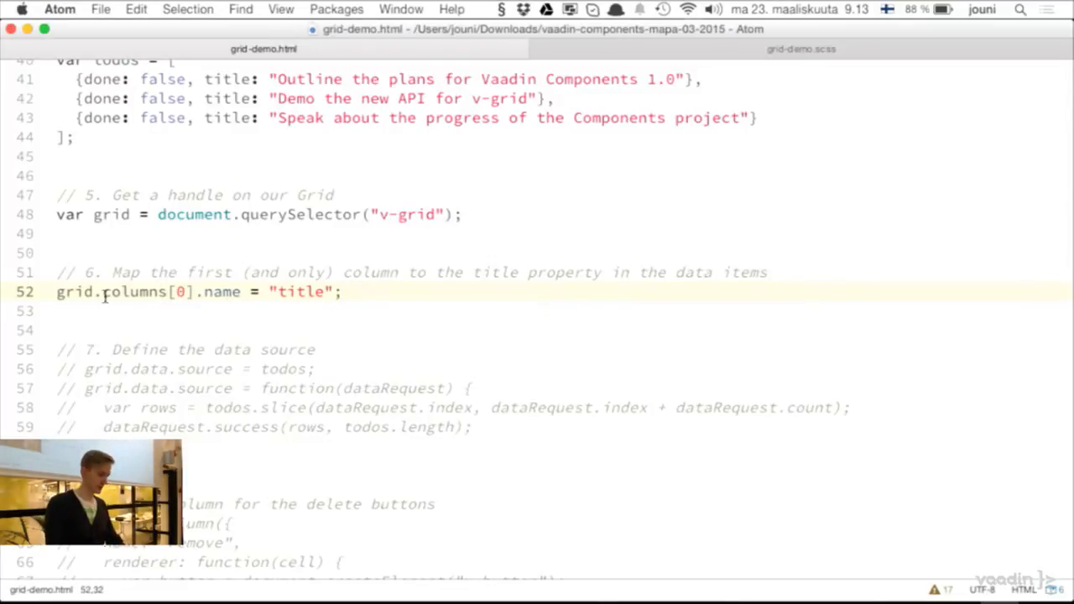
- Uncomment lines 57–60 so grid.data.source slices the todos array per request
{"action": "left_click", "coordinate": [194, 291]}
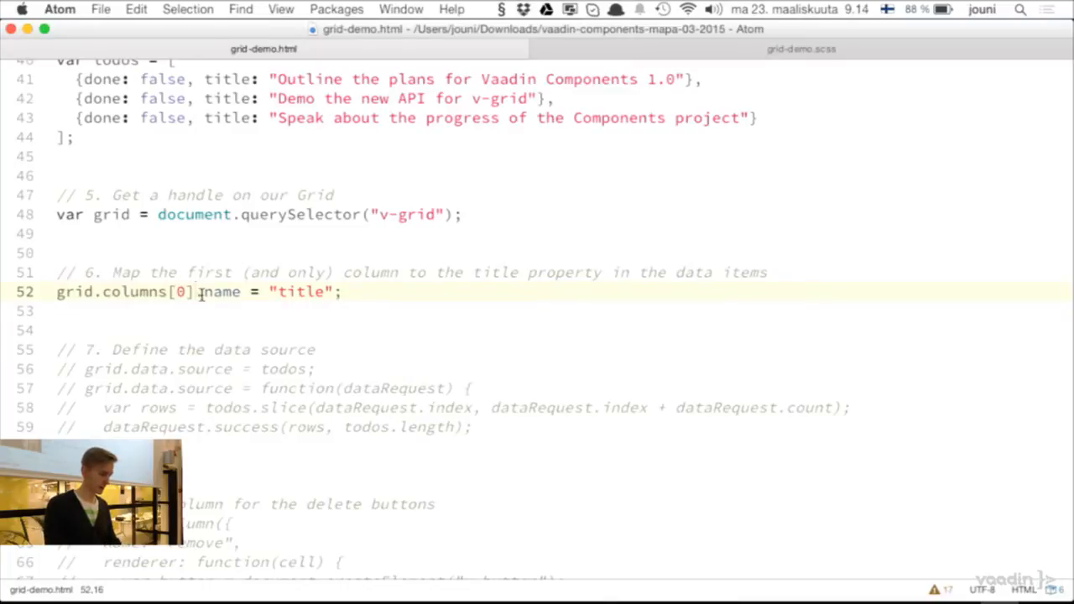
{"action": "double_click", "coordinate": [221, 291]}
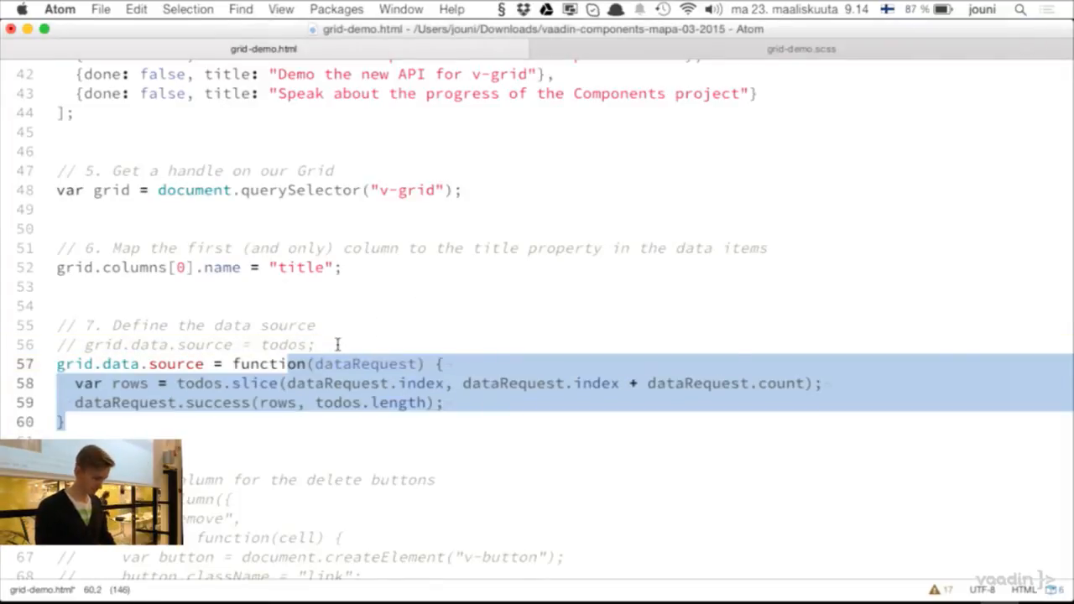
{"action": "left_click", "coordinate": [315, 344]}
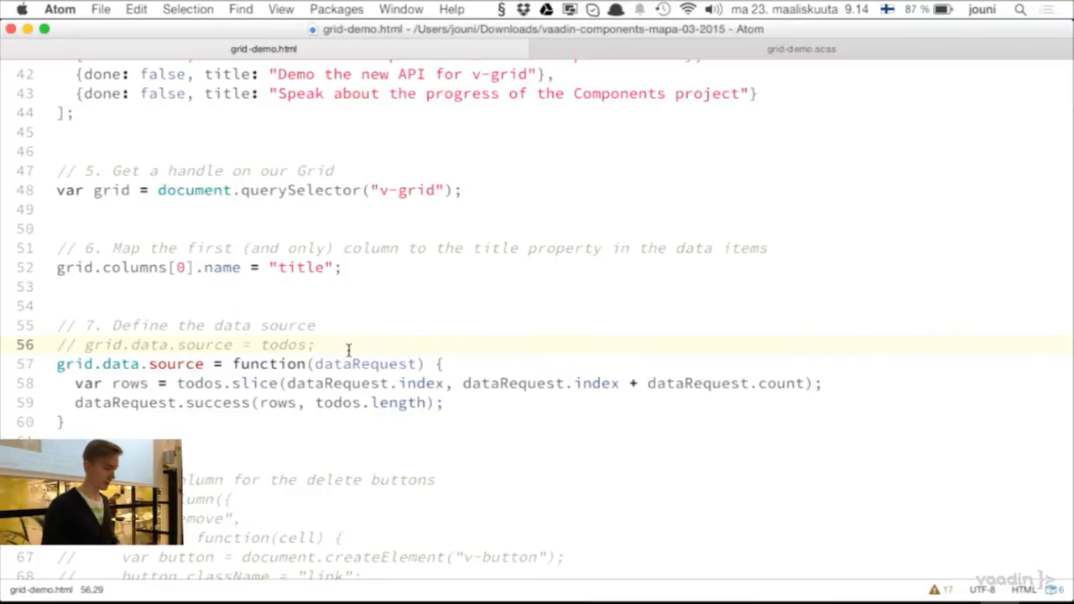
{"action": "scroll", "scroll_direction": "down", "scroll_amount": 3}
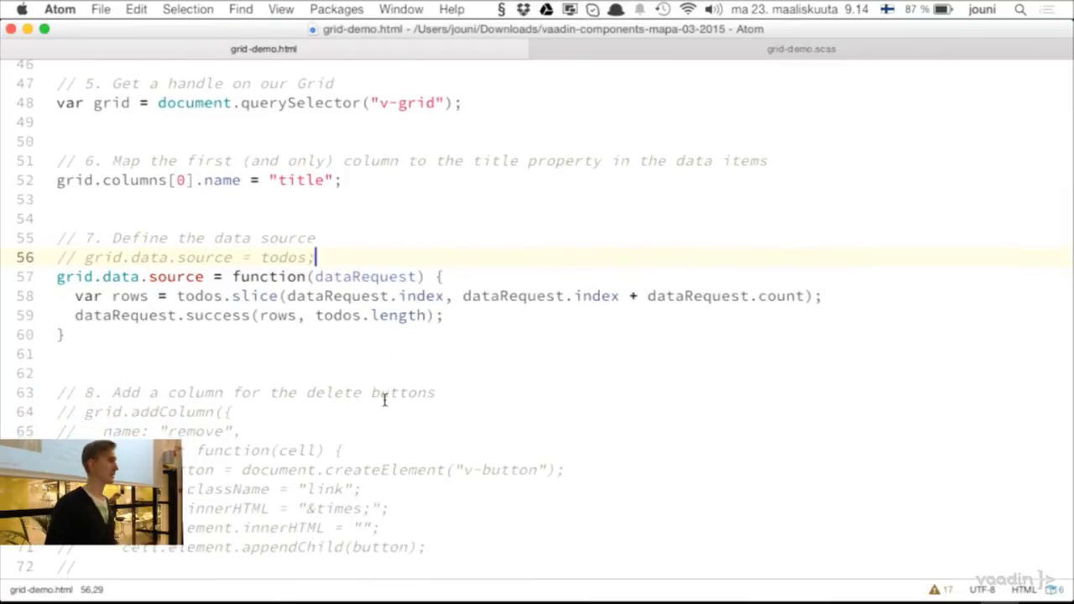
{"action": "scroll", "scroll_direction": "down", "scroll_amount": 3}
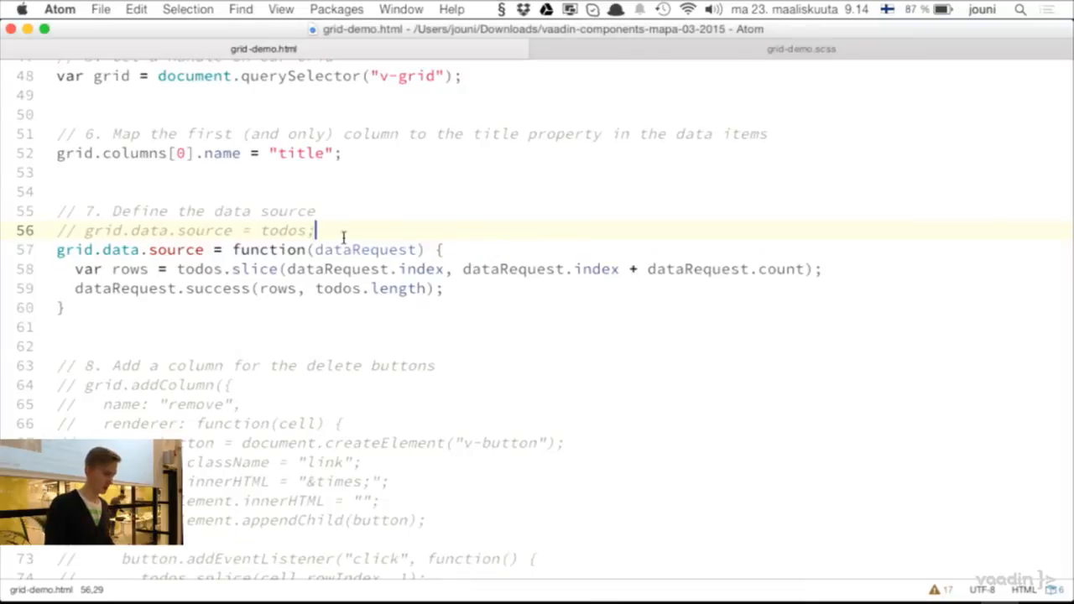
{"action": "double_click", "coordinate": [364, 249]}
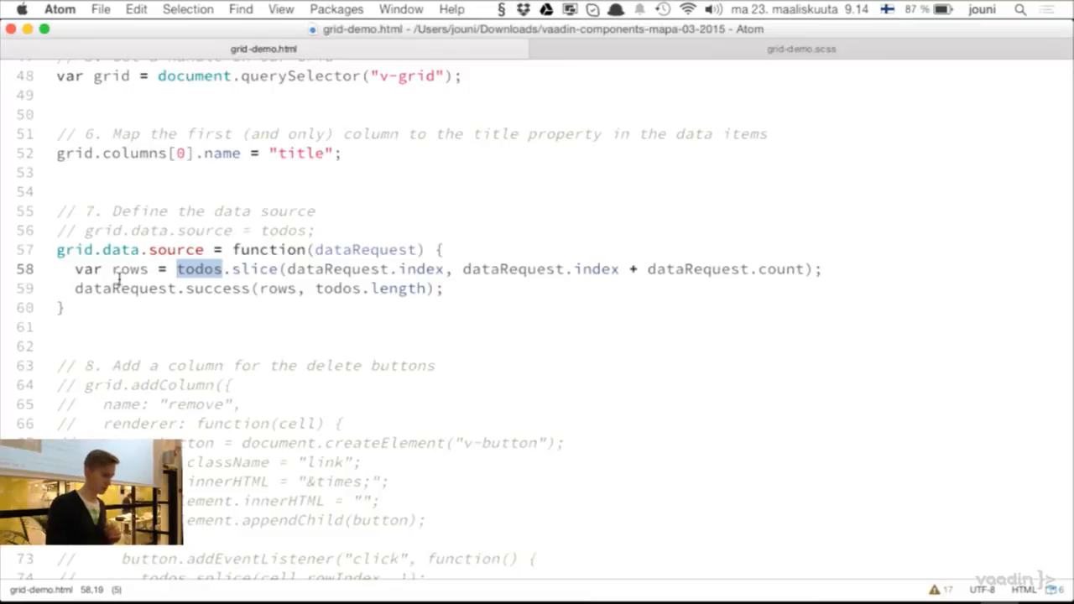
{"action": "double_click", "coordinate": [217, 288]}
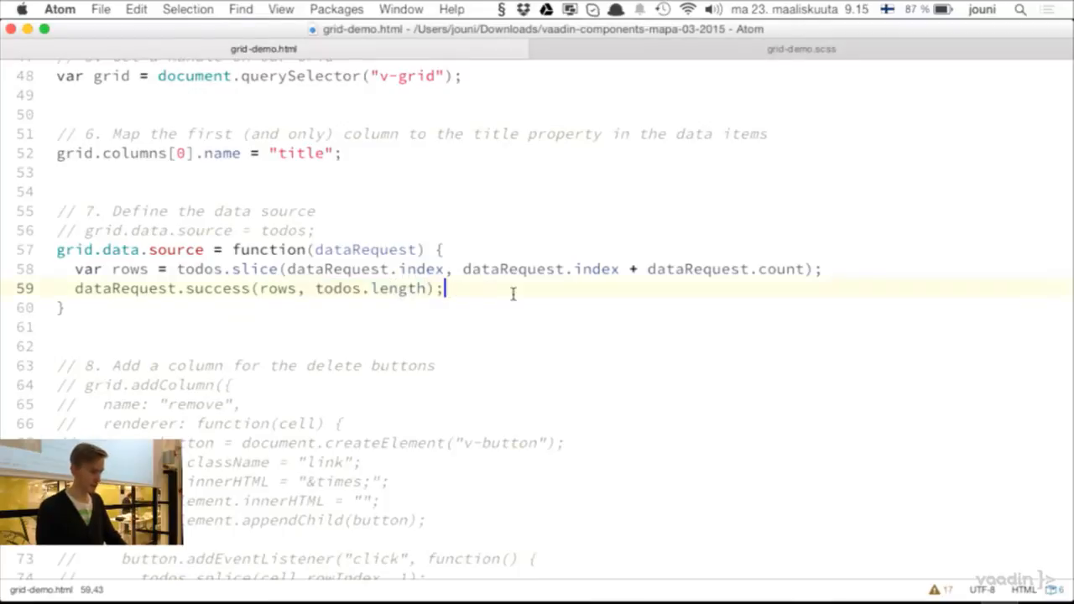
{"action": "scroll", "scroll_direction": "down", "scroll_amount": 3}
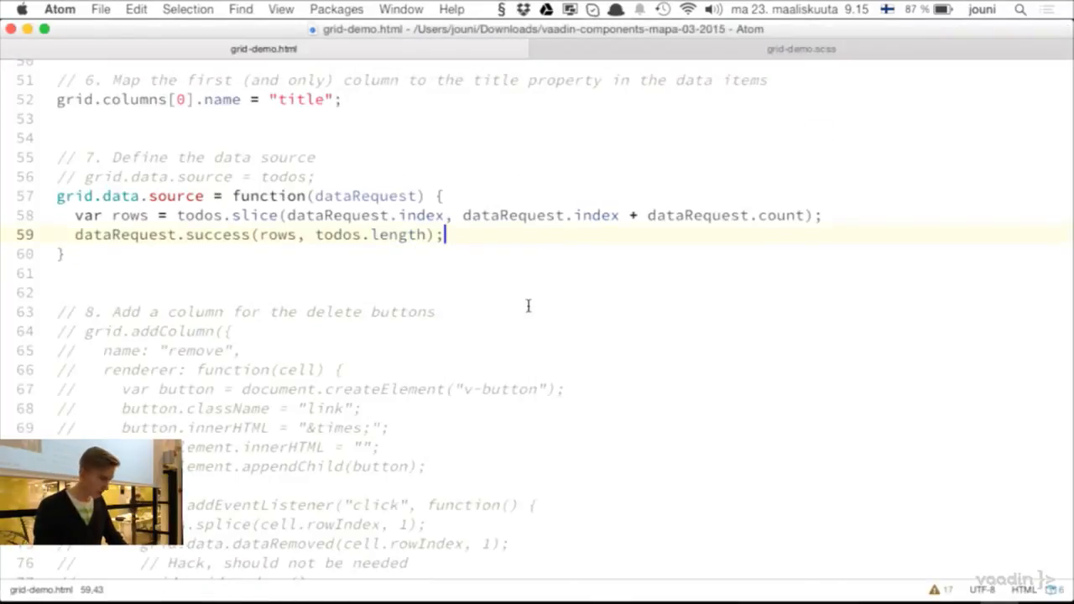
- Uncomment the step 8 block adding a remove column with a delete renderer
{"action": "scroll", "scroll_direction": "down", "scroll_amount": 3}
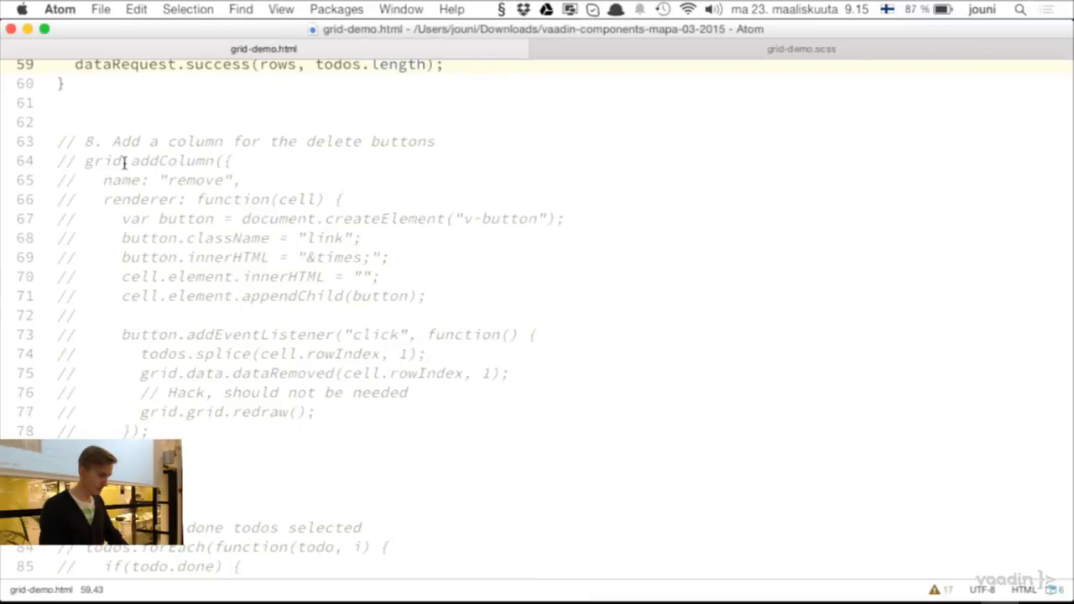
{"action": "left_click_drag", "start_coordinate": [131, 161], "coordinate": [151, 430]}
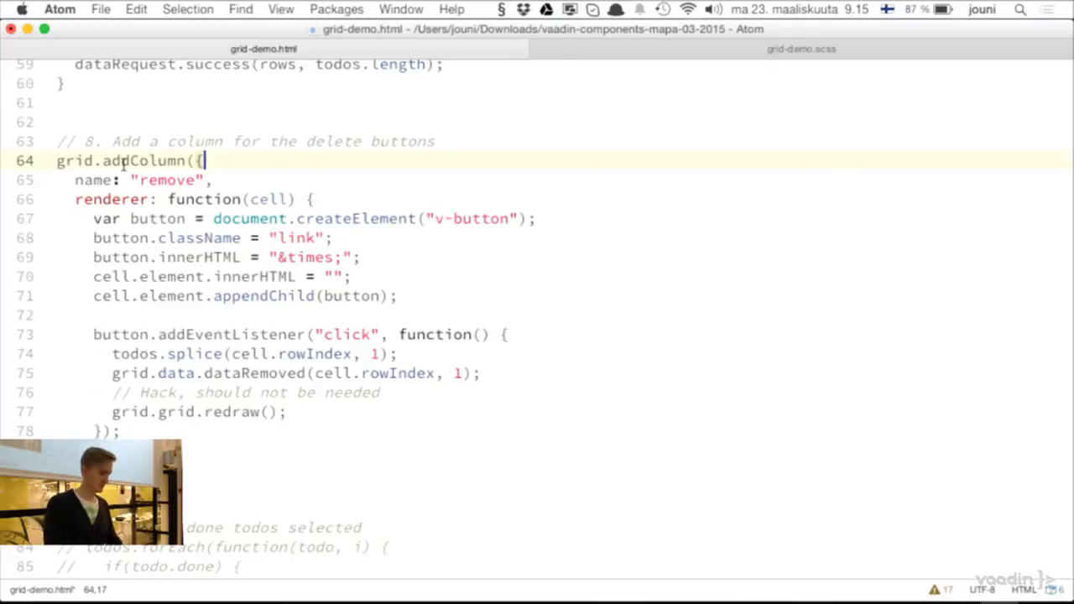
{"action": "double_click", "coordinate": [142, 160]}
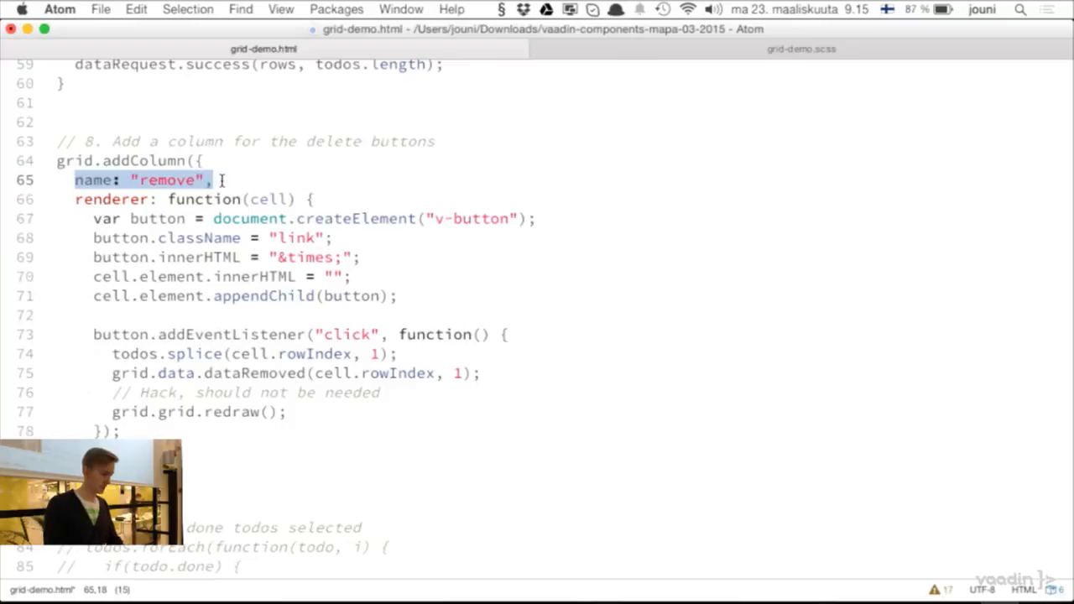
{"action": "double_click", "coordinate": [110, 199]}
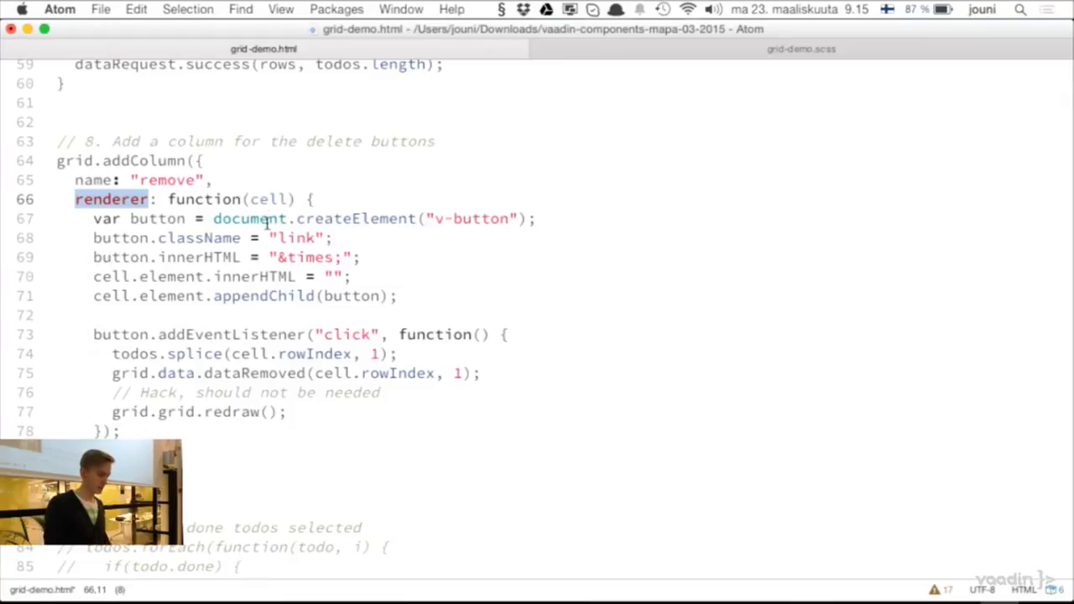
{"action": "double_click", "coordinate": [171, 296]}
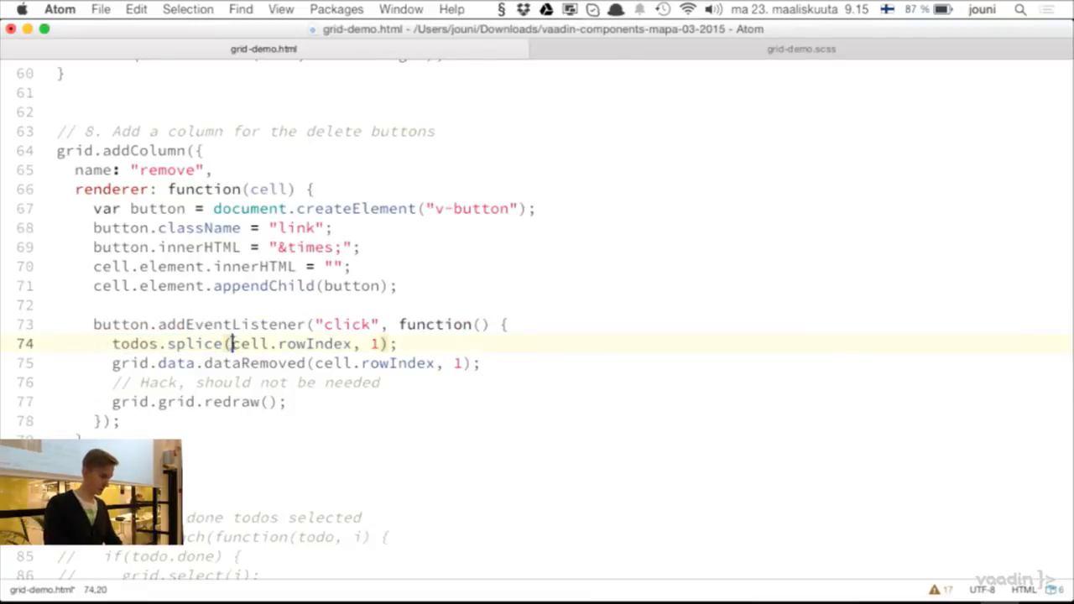
{"action": "left_click_drag", "start_coordinate": [233, 344], "coordinate": [354, 344]}
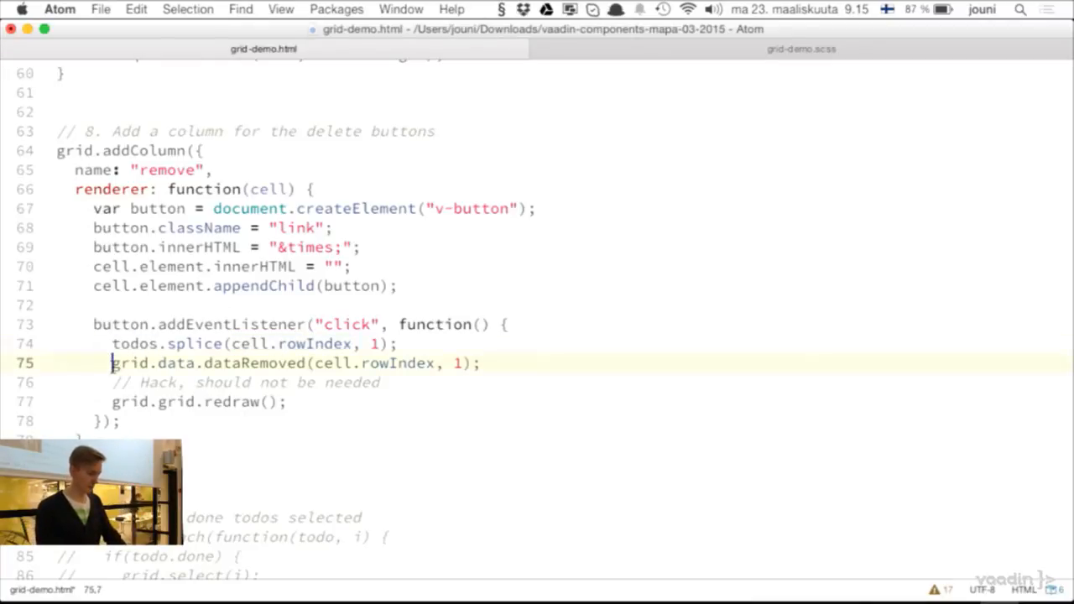
{"action": "left_click", "coordinate": [491, 363]}
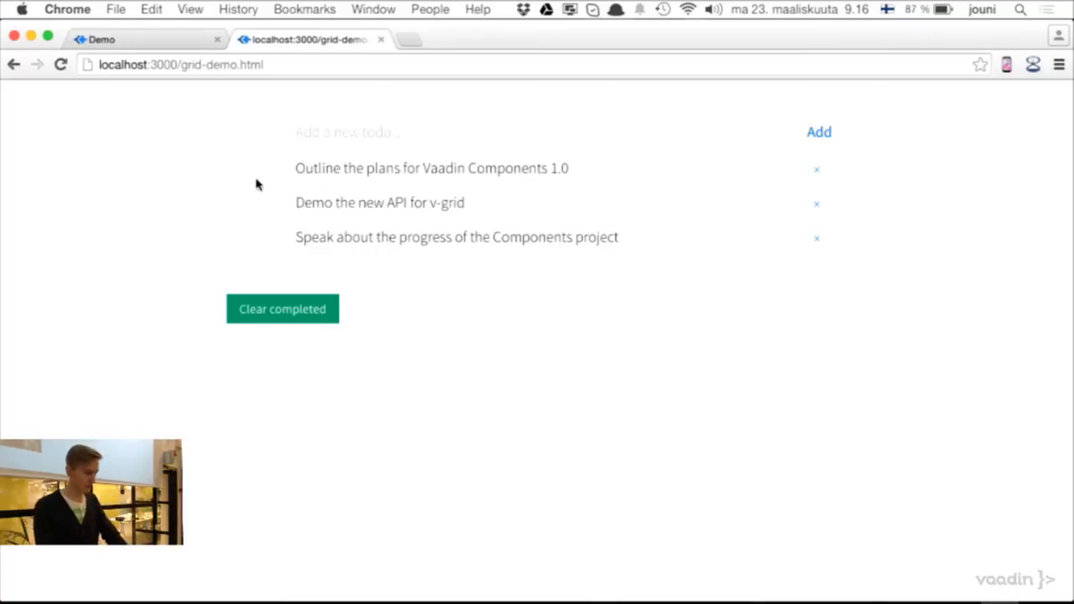
- Delete two todos with their × marks, leaving only the Components project item
{"action": "left_click", "coordinate": [816, 170]}
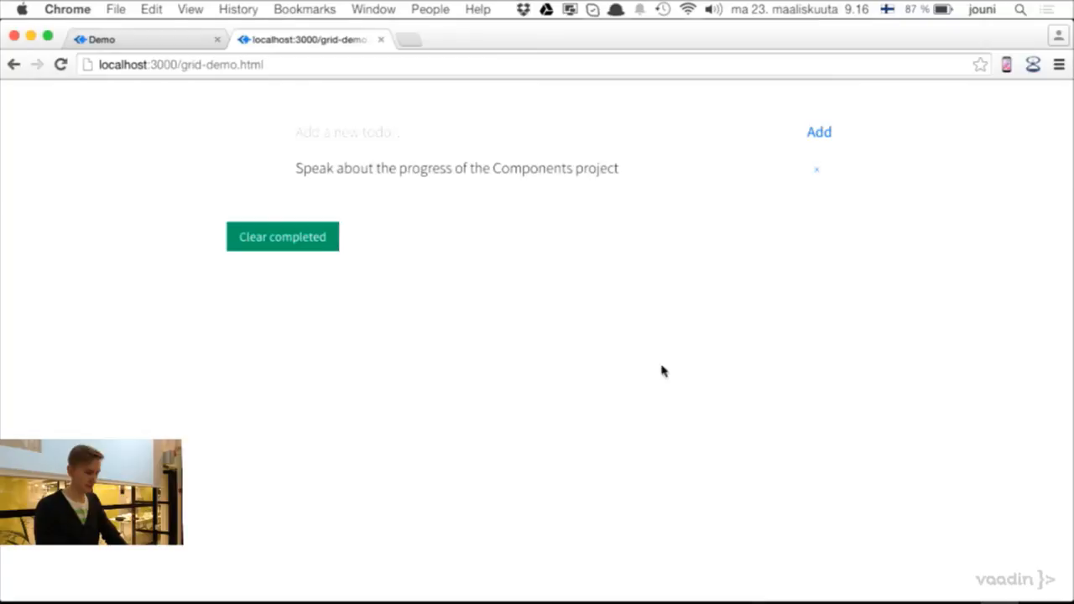
{"action": "left_click", "coordinate": [816, 169]}
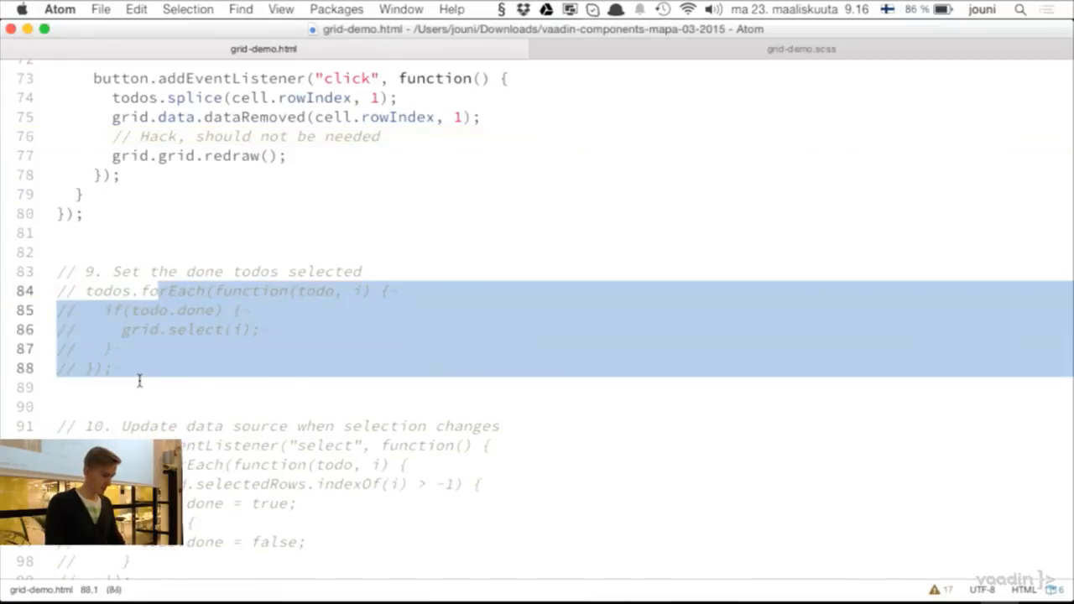
- Uncomment the step 9 loop calling grid.select for todos already done
{"action": "key", "text": "cmd+/"}
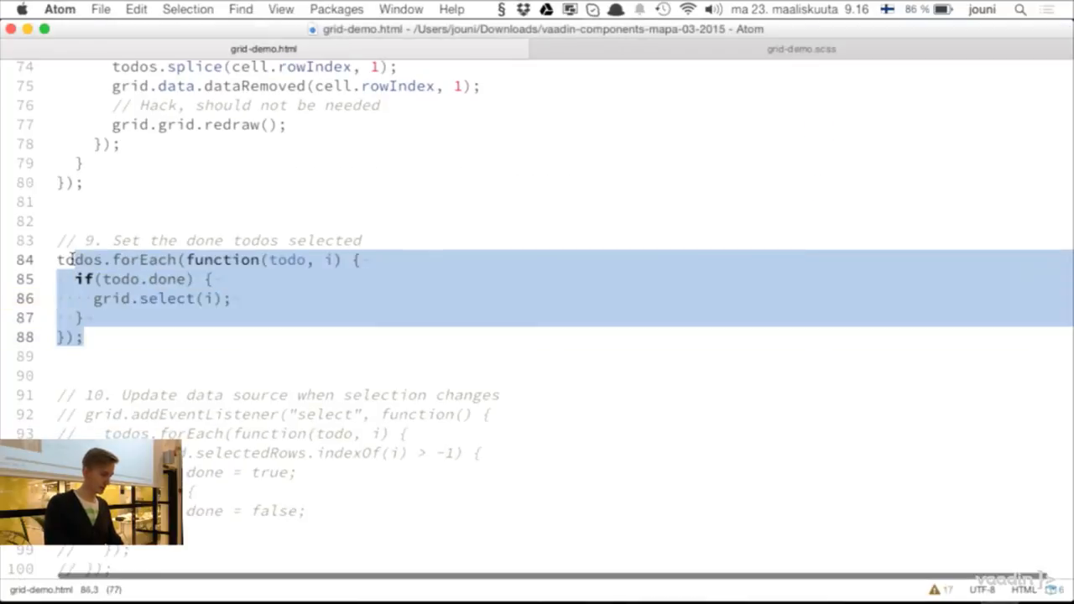
{"action": "left_click", "coordinate": [94, 299]}
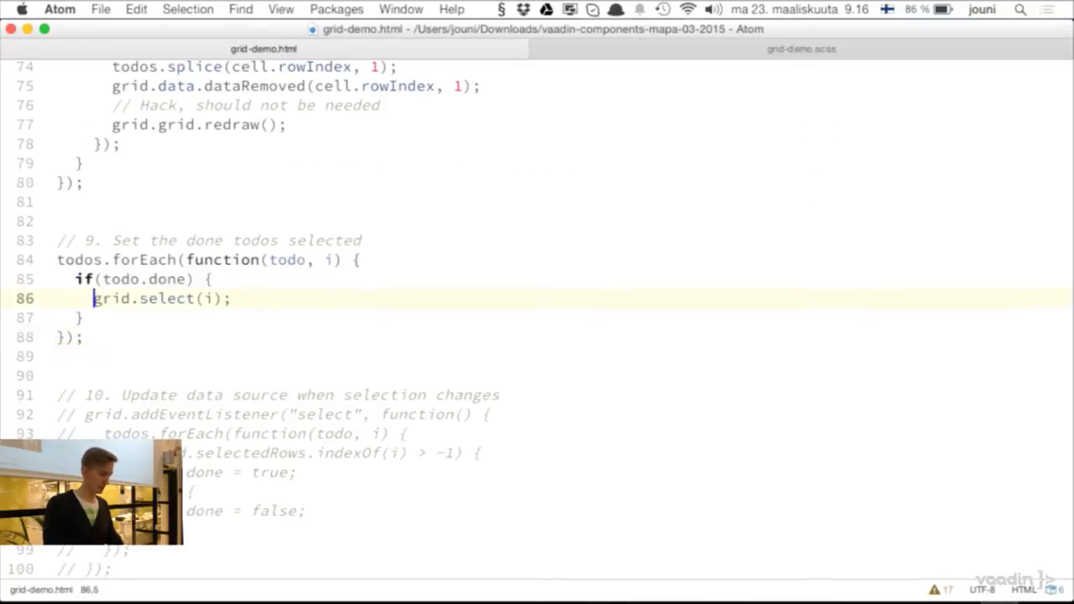
{"action": "left_click", "coordinate": [178, 336]}
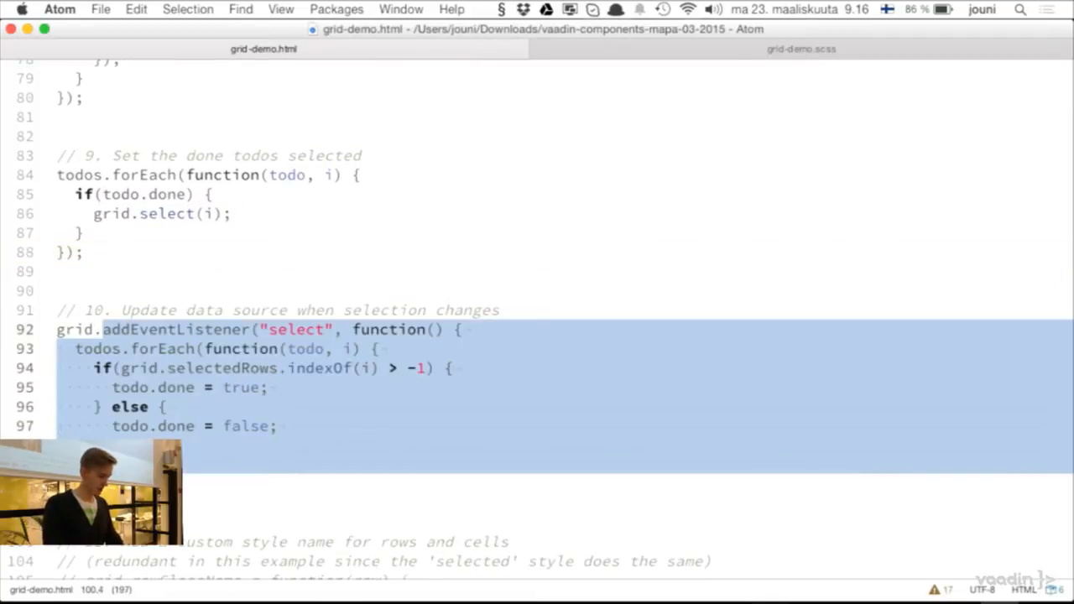
- Uncomment the step 10 select listener that sets done flags from selectedRows
{"action": "left_click", "coordinate": [207, 387]}
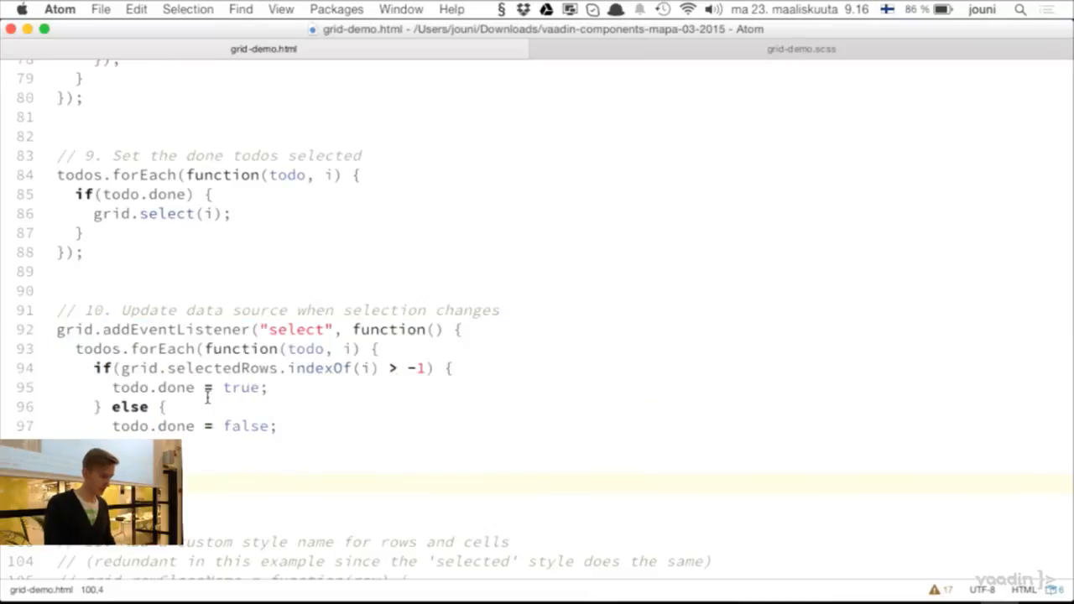
{"action": "double_click", "coordinate": [296, 329]}
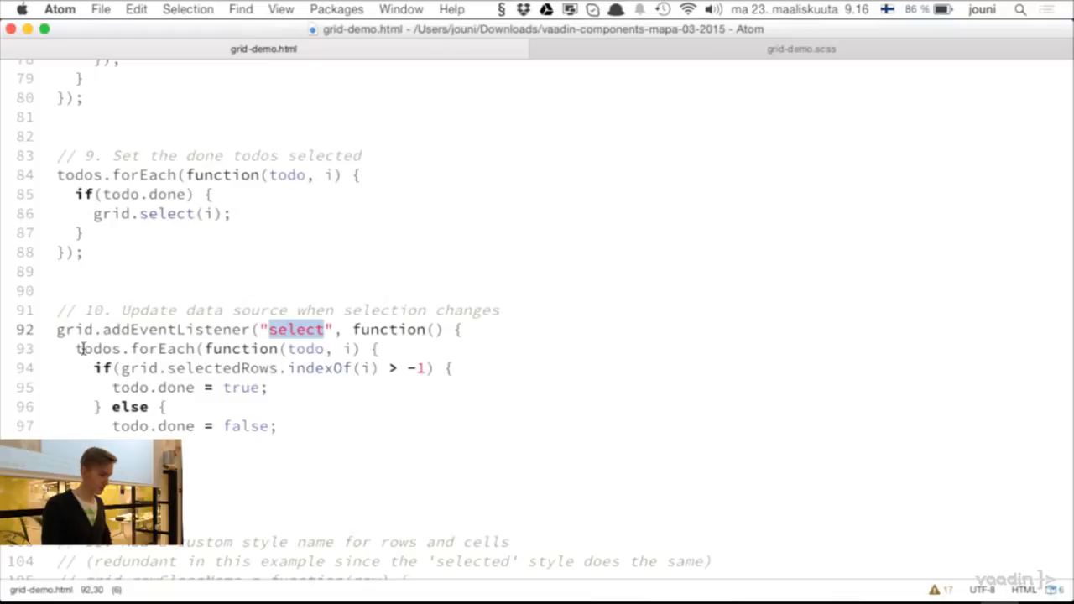
{"action": "double_click", "coordinate": [96, 349]}
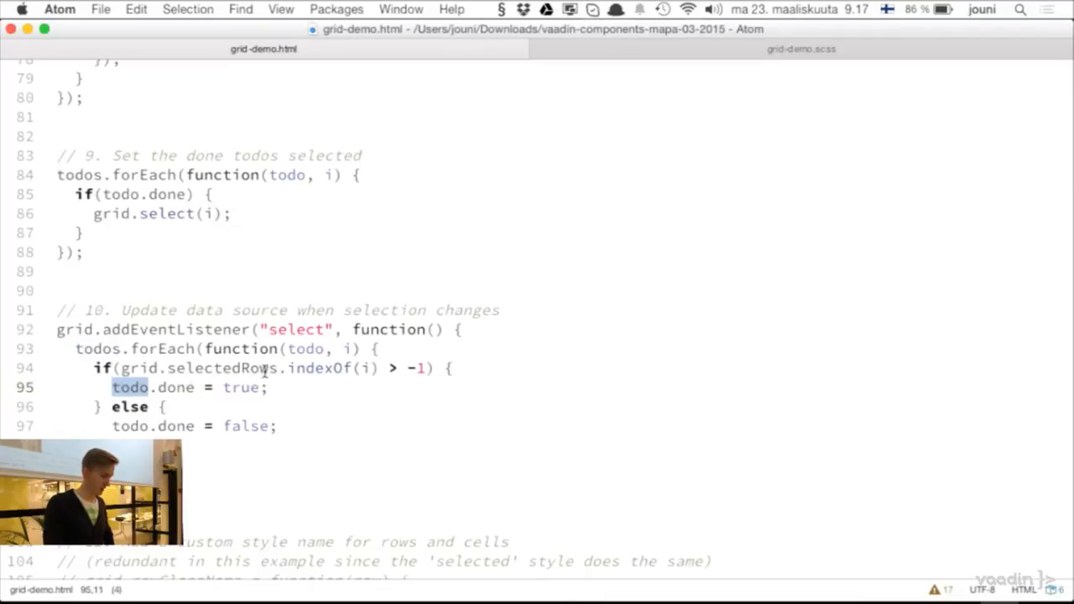
{"action": "double_click", "coordinate": [222, 368]}
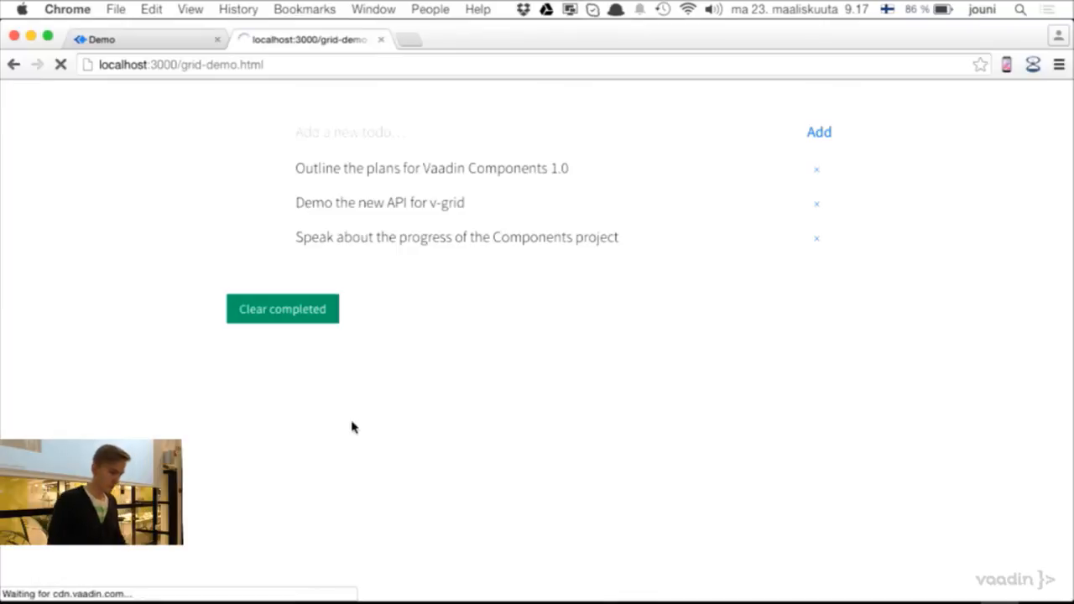
- Check that the reloaded grid-demo page shows all three todos marked done
{"action": "left_click", "coordinate": [257, 168]}
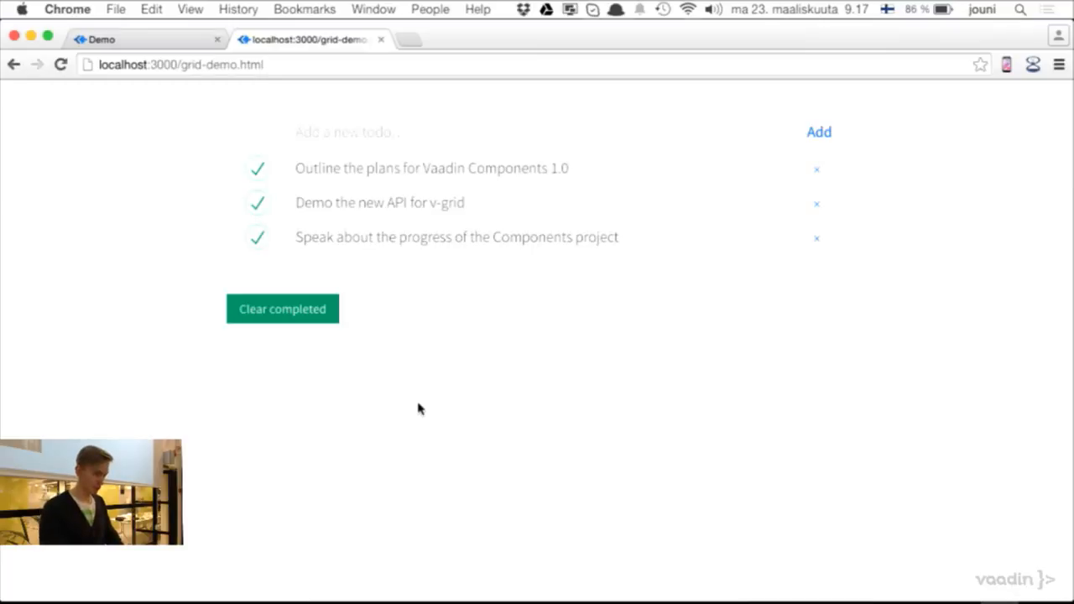
{"action": "mouse_move", "coordinate": [404, 326]}
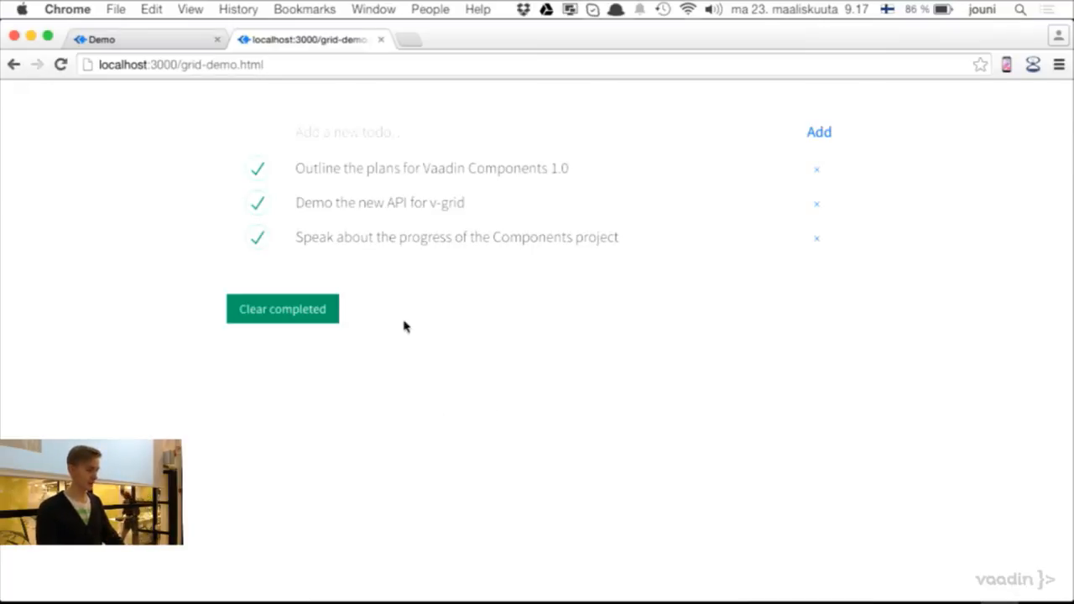
{"action": "mouse_move", "coordinate": [459, 373]}
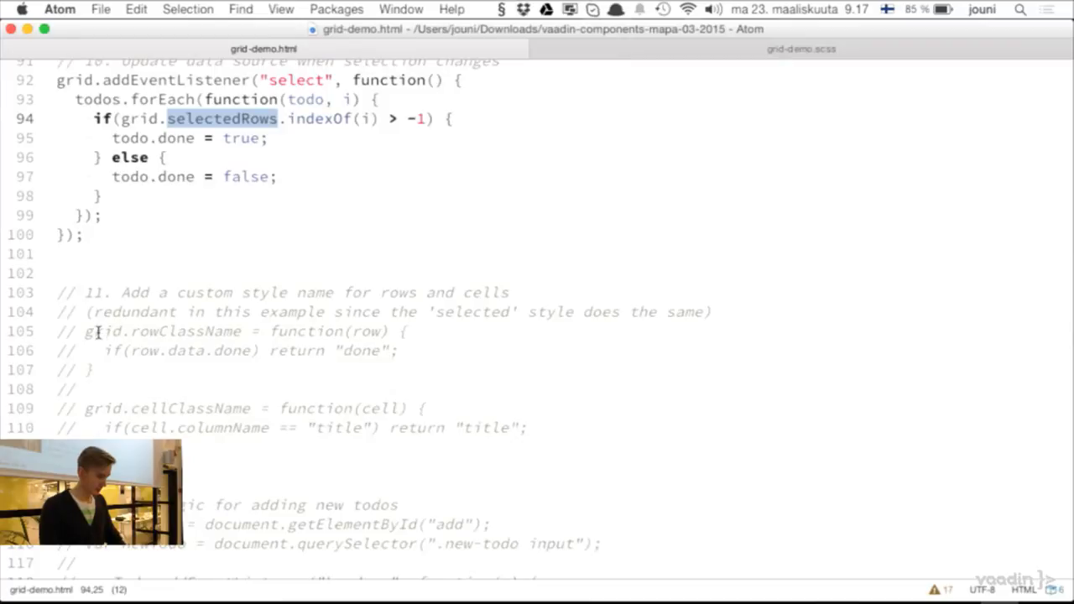
- Uncomment step 11's rowClassName and cellClassName functions for done rows and title cells
{"action": "left_click_drag", "start_coordinate": [84, 332], "coordinate": [100, 433]}
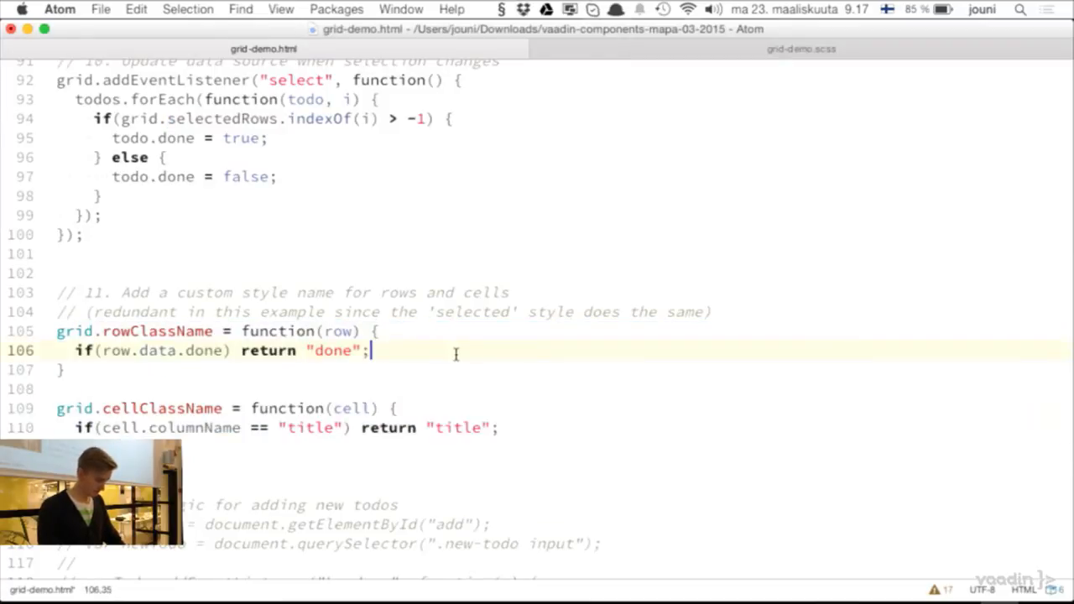
{"action": "double_click", "coordinate": [116, 350]}
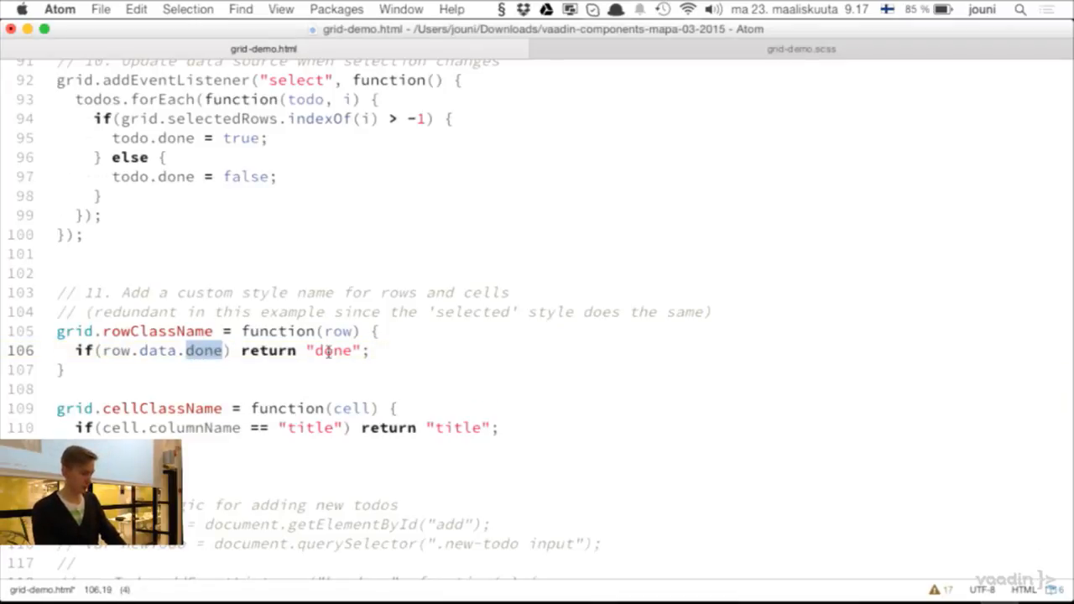
{"action": "double_click", "coordinate": [158, 330]}
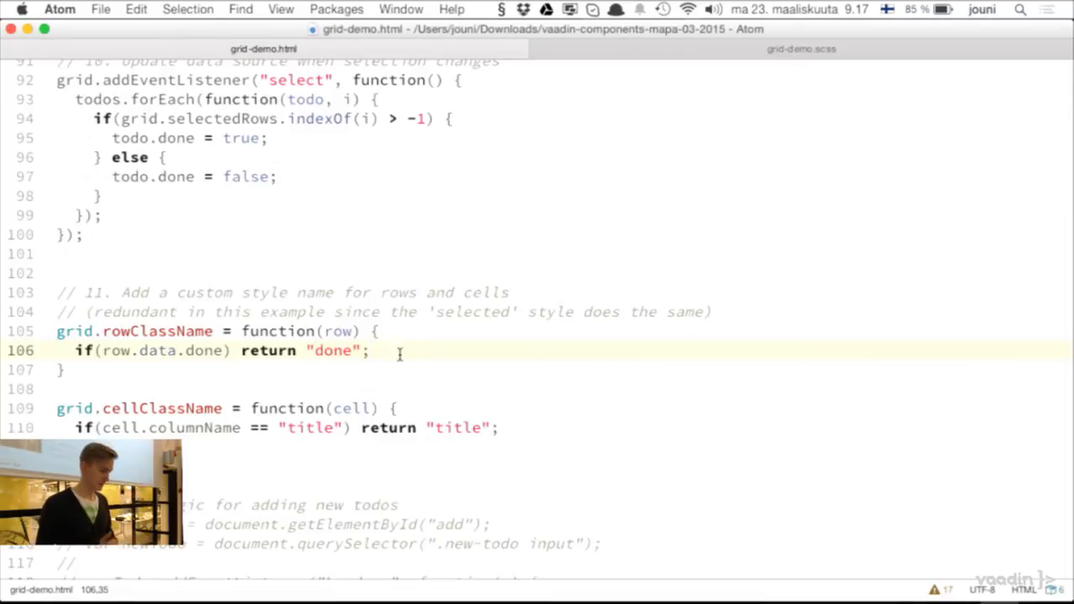
{"action": "left_click", "coordinate": [370, 350]}
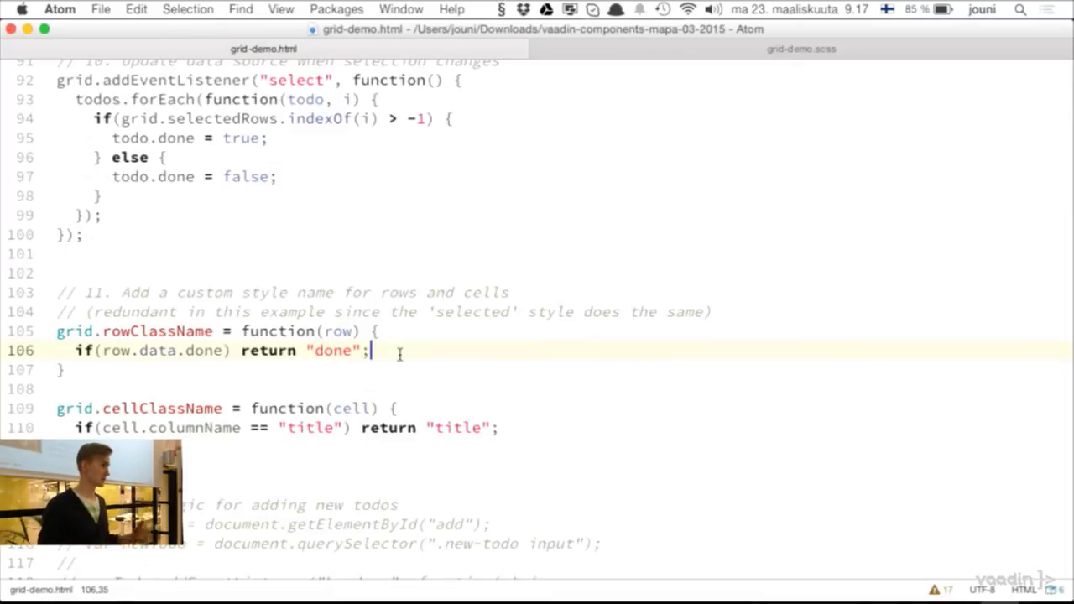
{"action": "scroll", "scroll_direction": "down", "scroll_amount": 3}
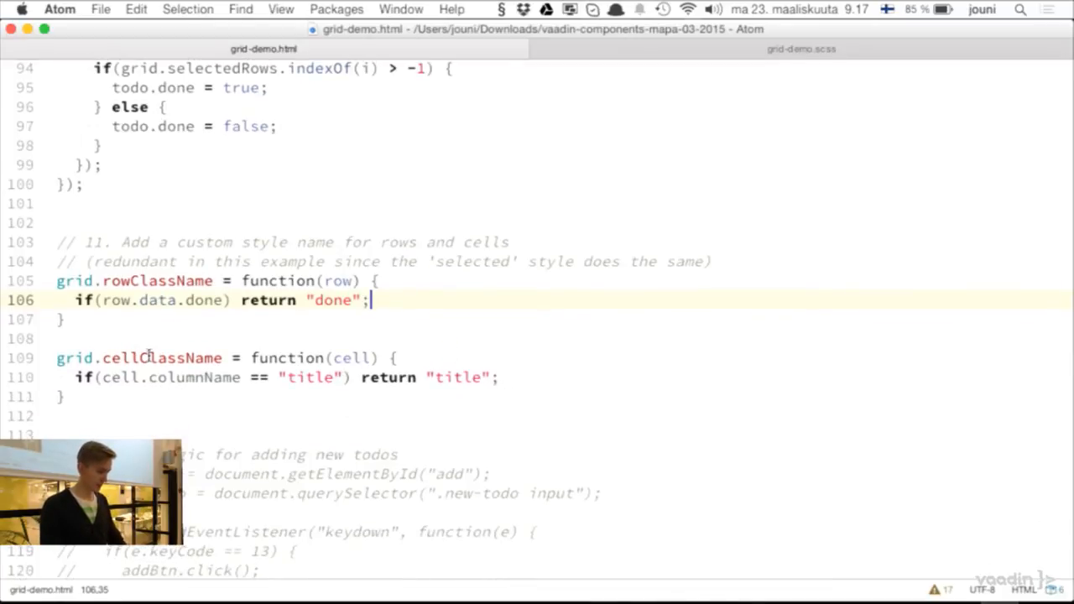
{"action": "double_click", "coordinate": [161, 358]}
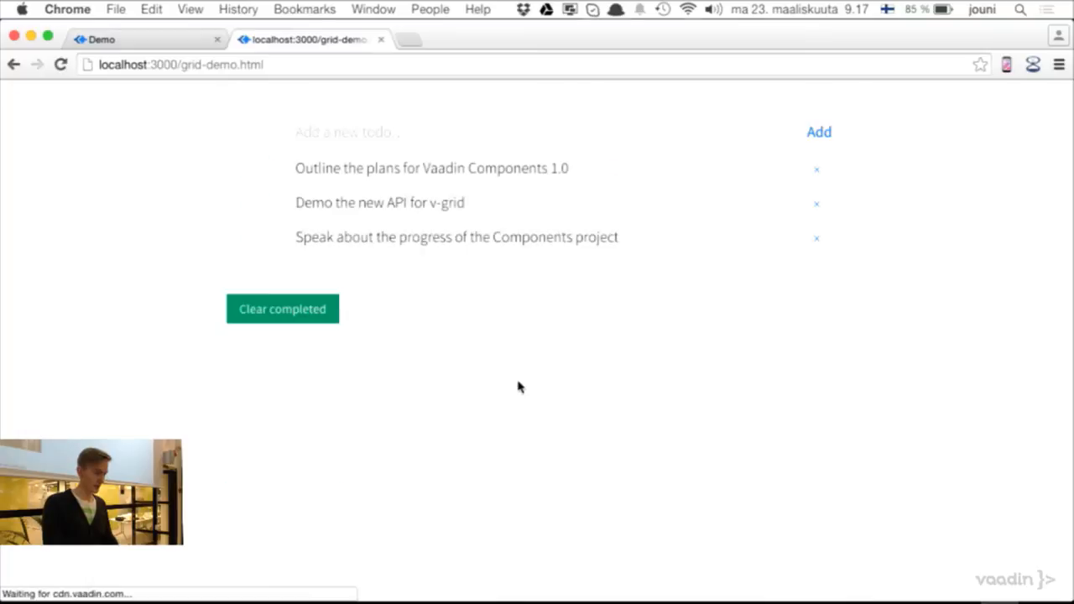
{"action": "mouse_move", "coordinate": [258, 176]}
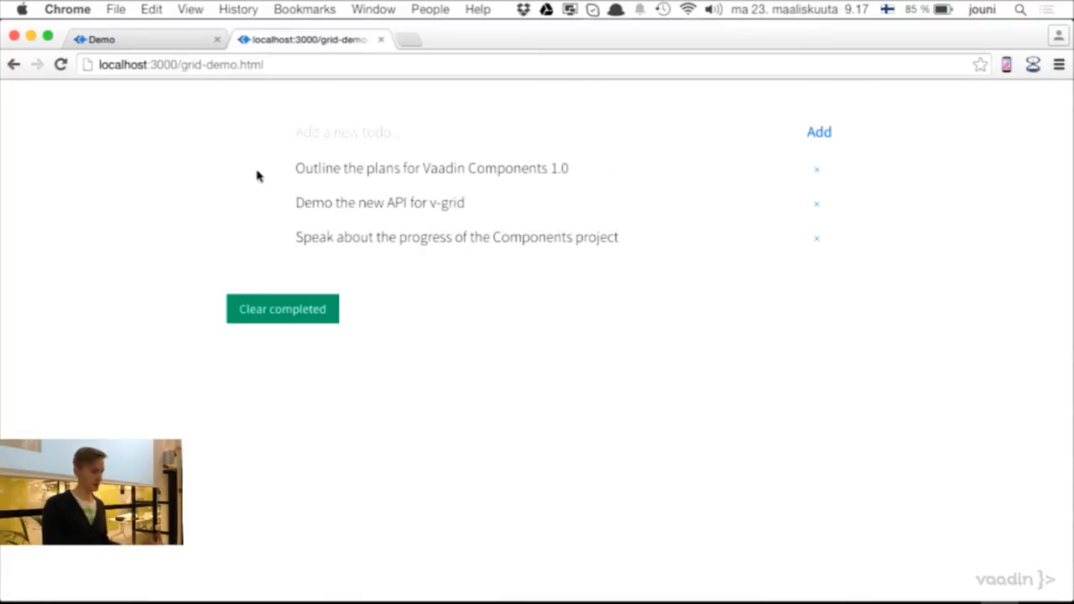
- Check off 'Outline the plans for Vaadin Components 1.0' so it fades as done
{"action": "left_click", "coordinate": [258, 168]}
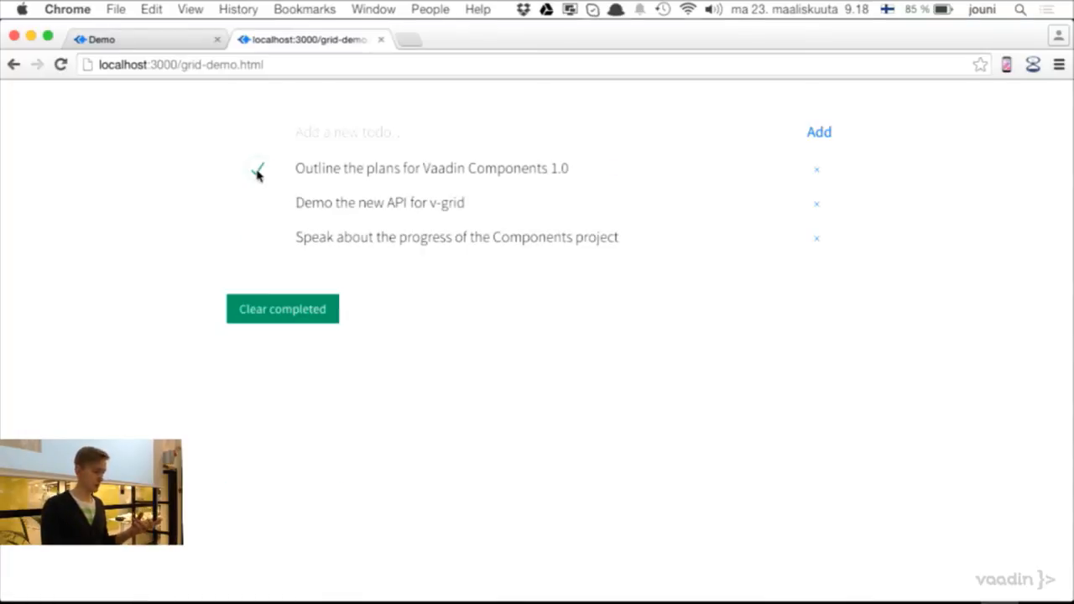
{"action": "left_click", "coordinate": [258, 168]}
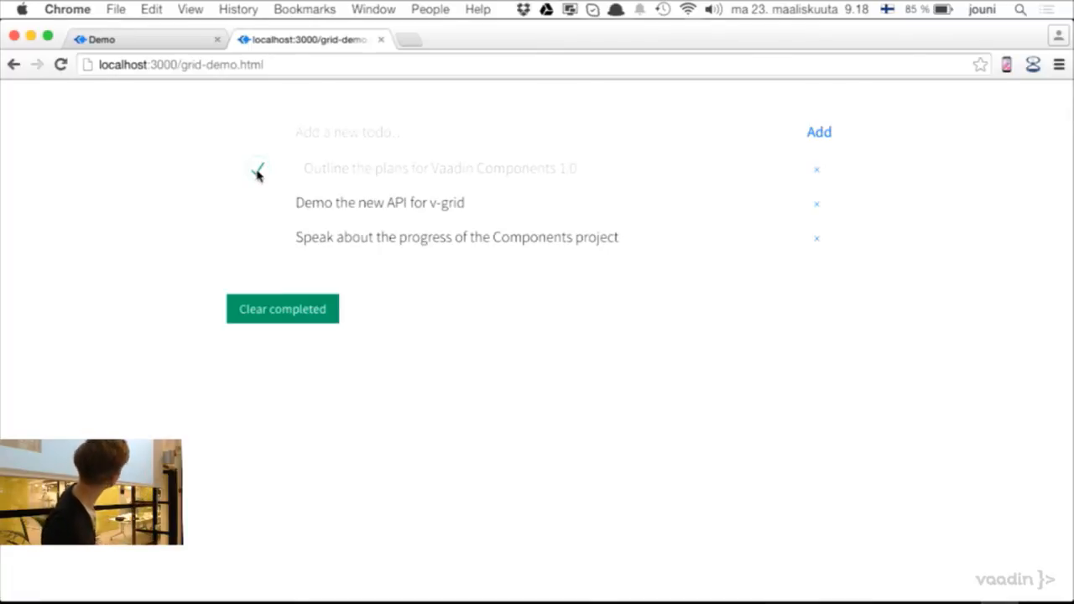
{"action": "left_click", "coordinate": [259, 170]}
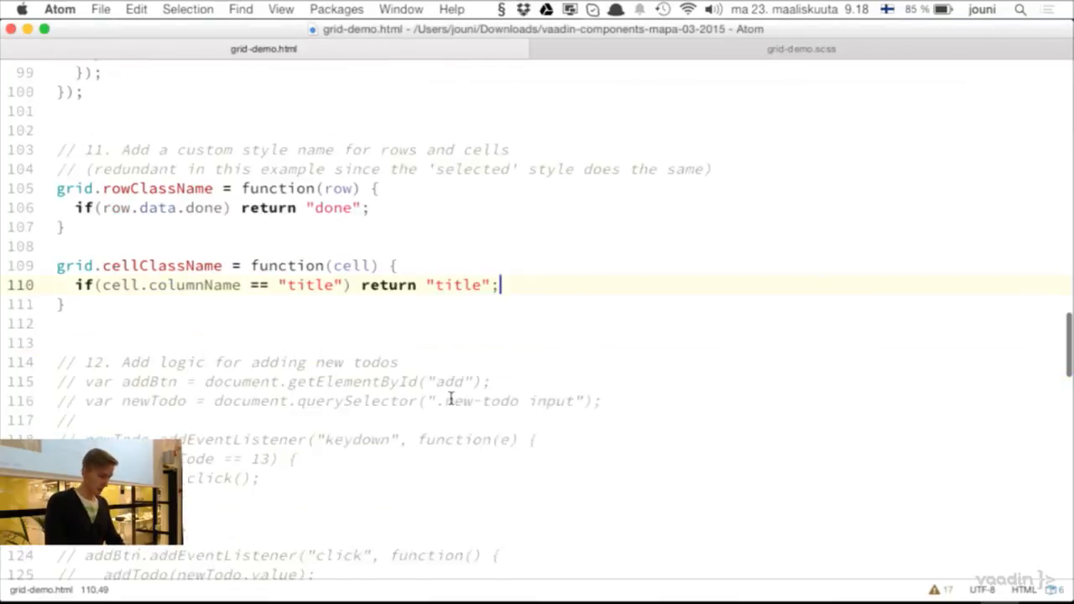
- Uncomment the Enter-key listener and the Add click handler calling addTodo
{"action": "scroll", "scroll_direction": "down", "scroll_amount": 3}
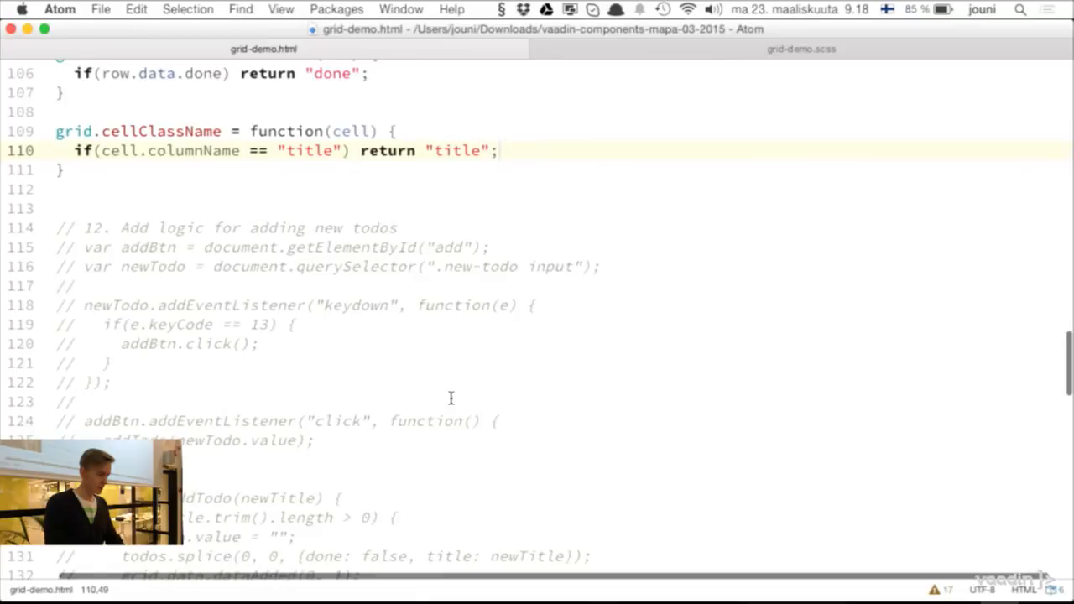
{"action": "scroll", "scroll_direction": "down", "scroll_amount": 3}
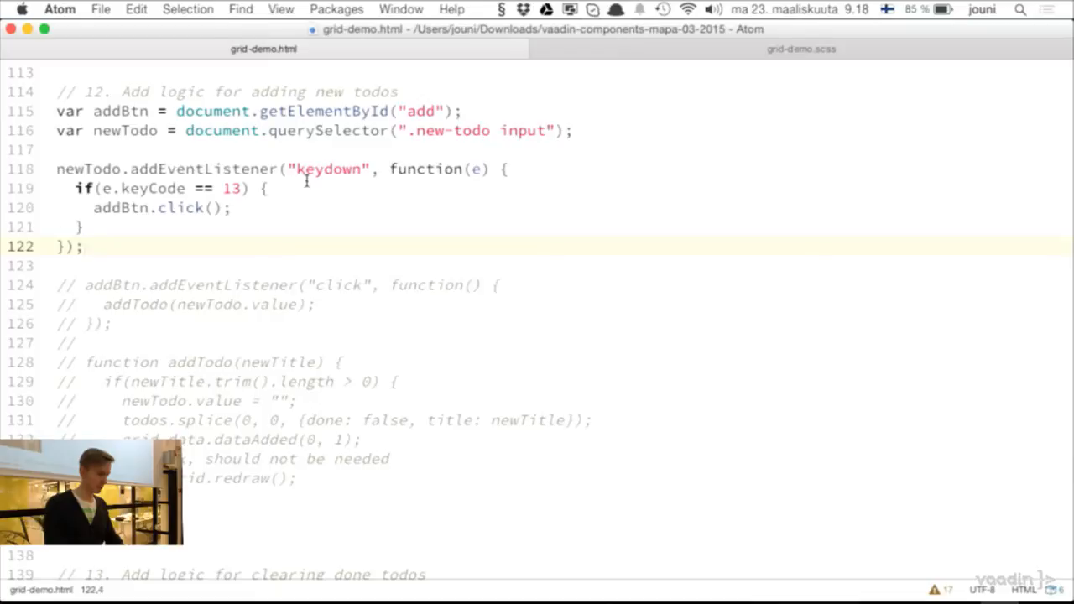
{"action": "double_click", "coordinate": [159, 207]}
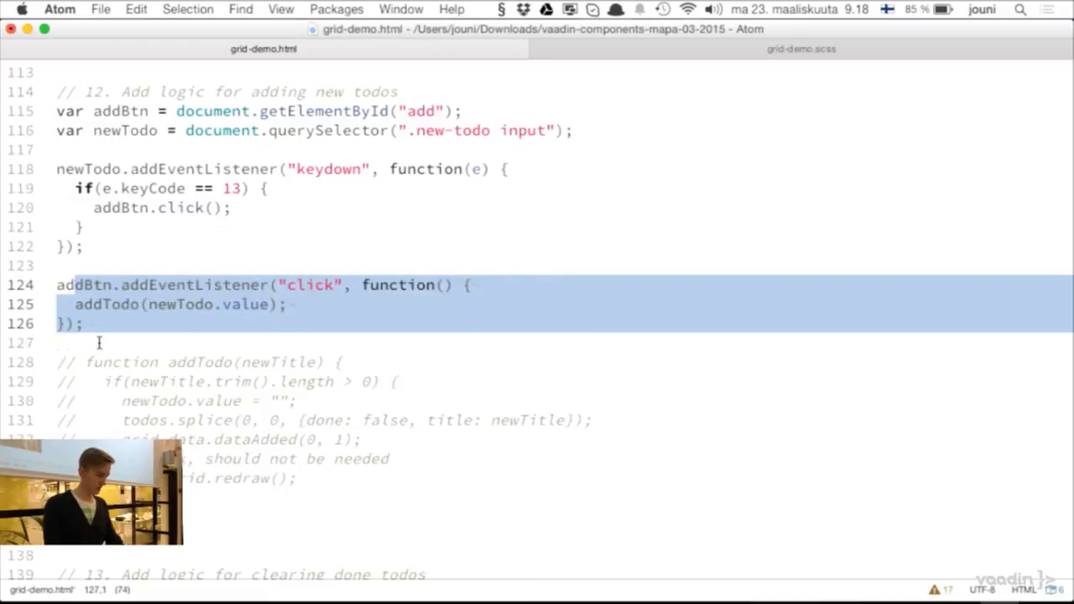
{"action": "left_click", "coordinate": [209, 305]}
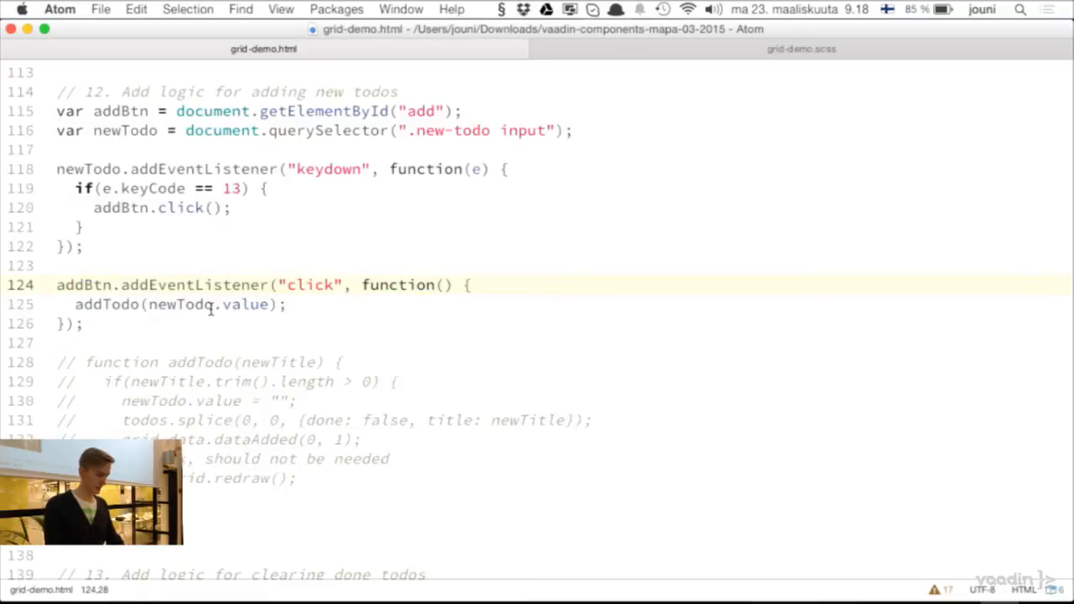
{"action": "triple_click", "coordinate": [180, 304]}
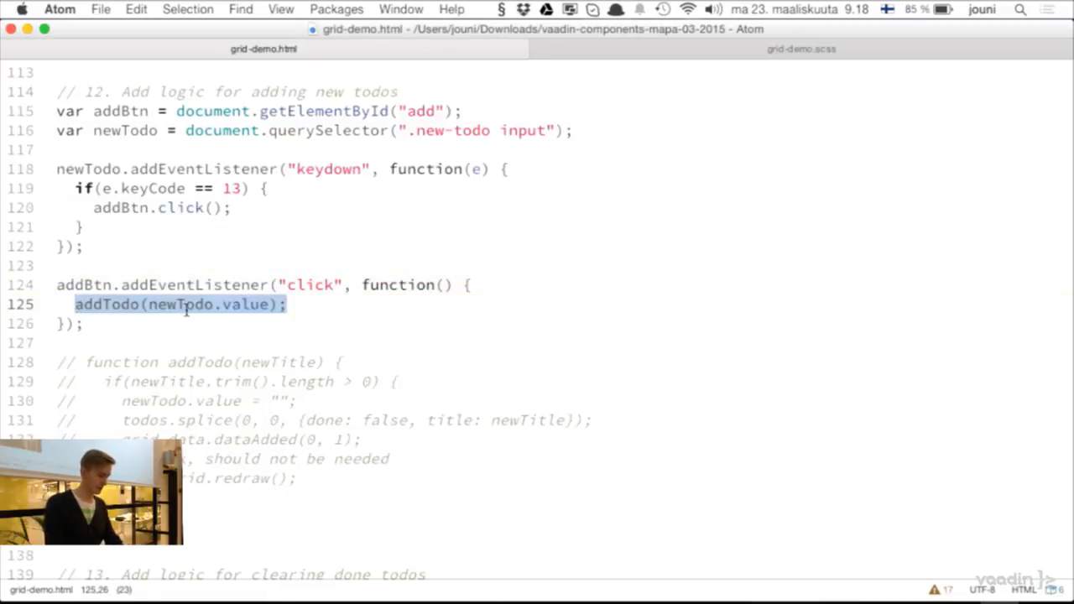
{"action": "left_click", "coordinate": [231, 303]}
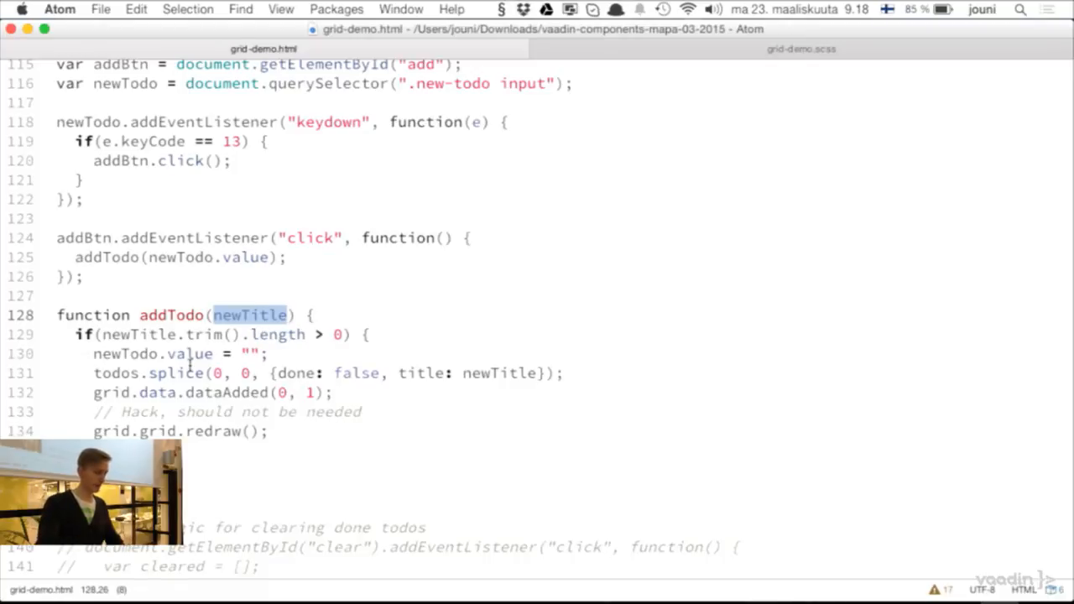
- Uncomment the addTodo function that splices the new todo object in
{"action": "scroll", "scroll_direction": "down", "scroll_amount": 3}
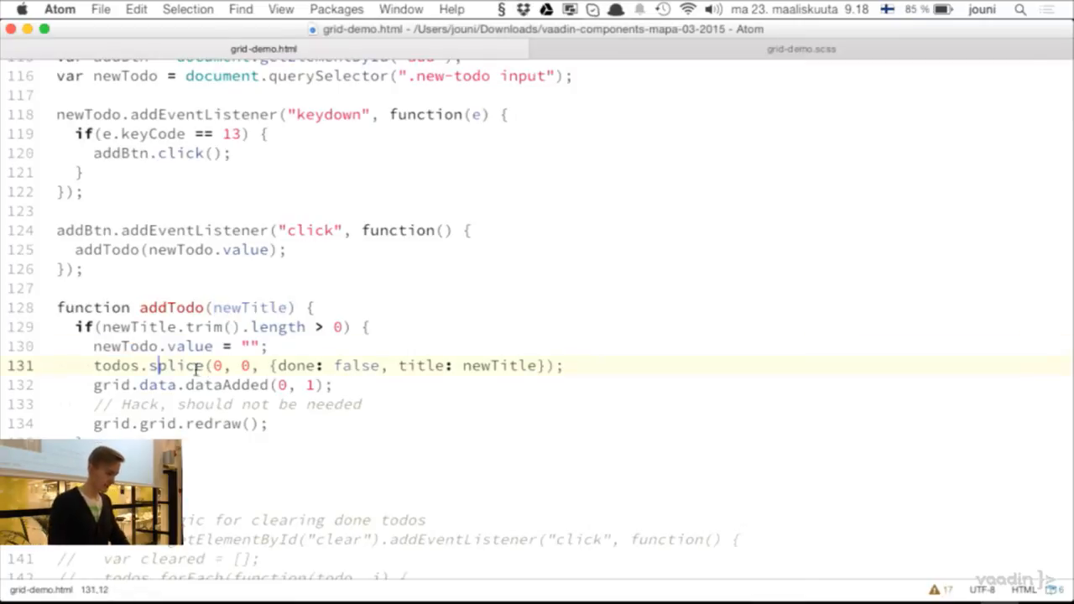
{"action": "left_click_drag", "start_coordinate": [271, 365], "coordinate": [527, 366]}
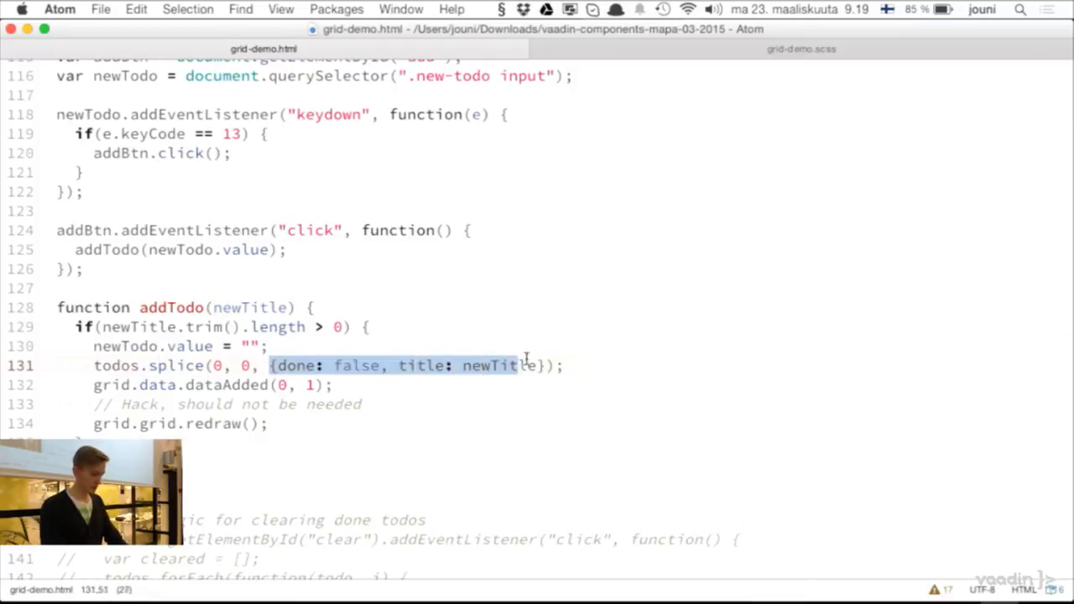
{"action": "double_click", "coordinate": [356, 366]}
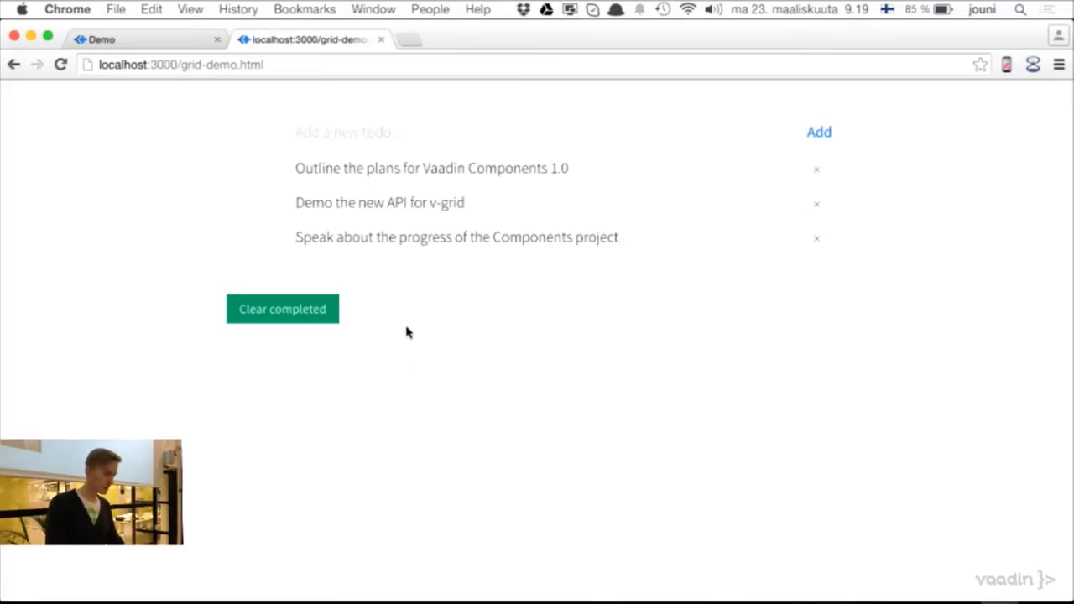
- Add 'One more todo' to the top of the todo list
{"action": "left_click", "coordinate": [344, 132]}
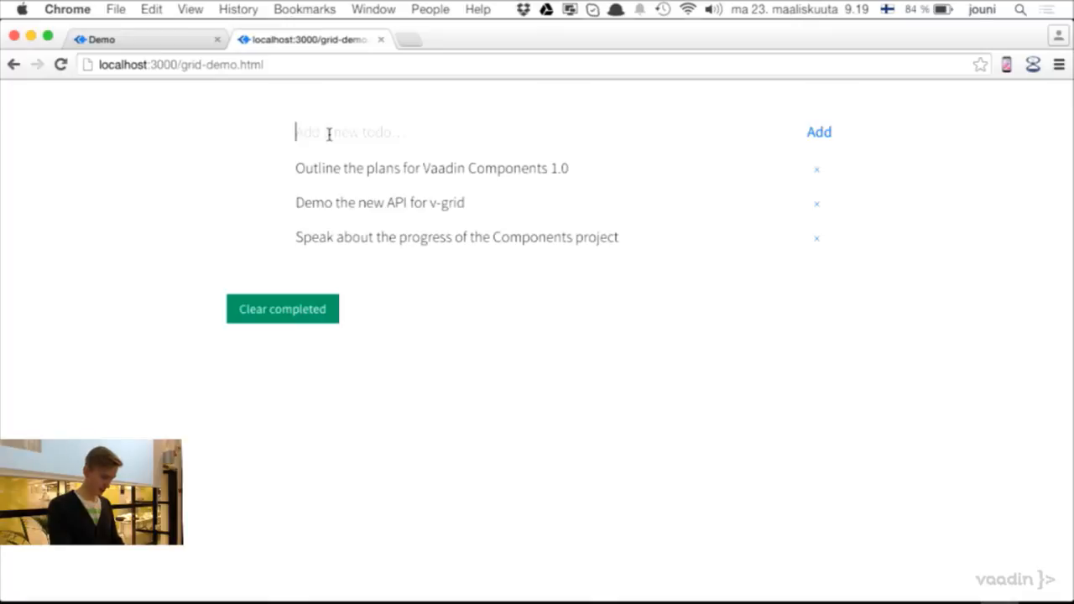
{"action": "type", "text": "One more todo"}
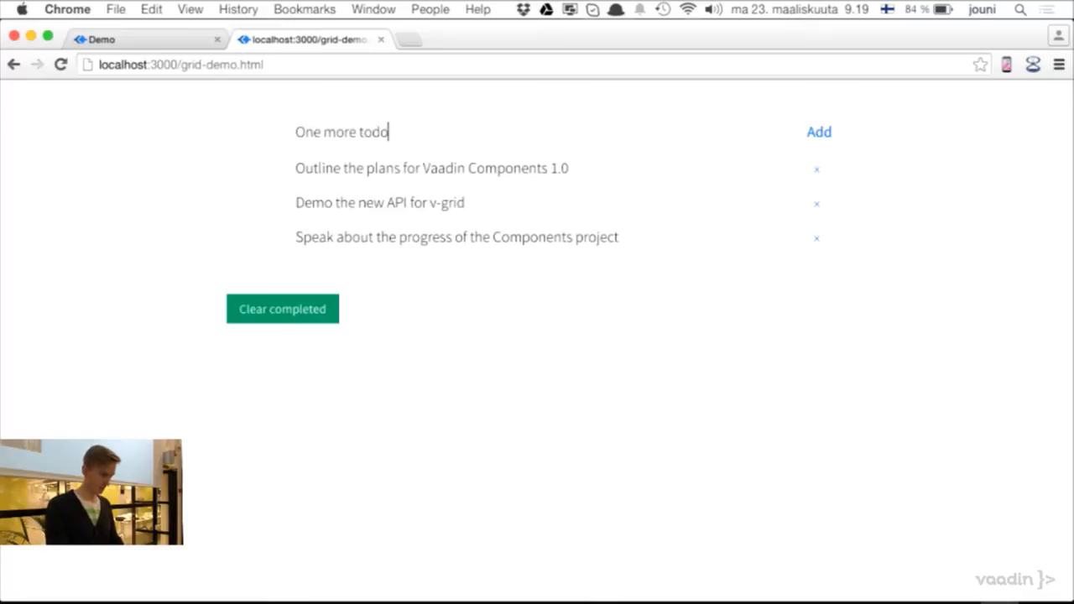
{"action": "left_click", "coordinate": [819, 132]}
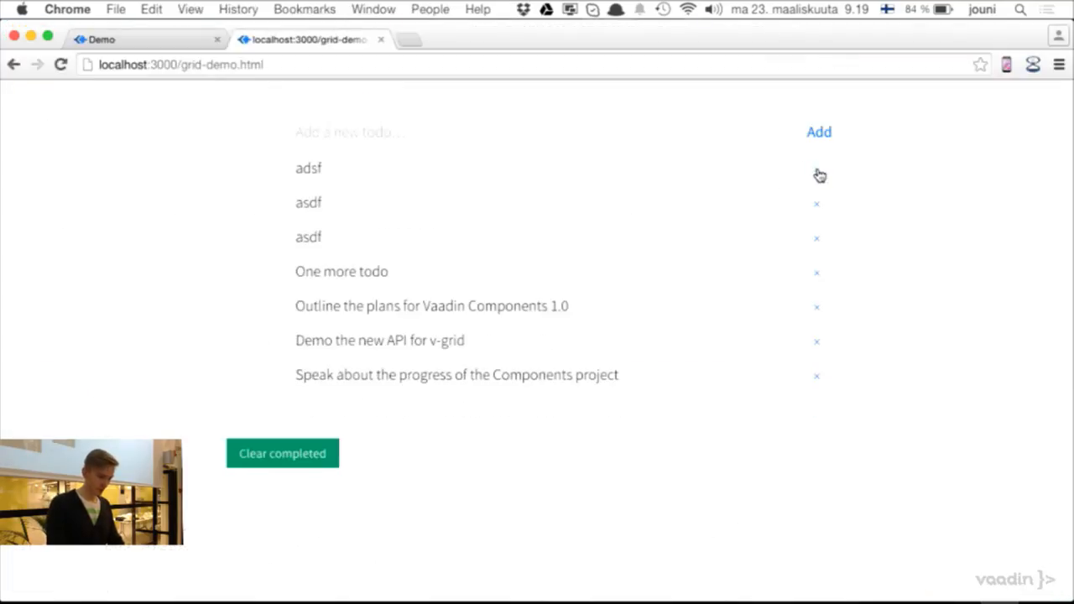
{"action": "left_click", "coordinate": [282, 453]}
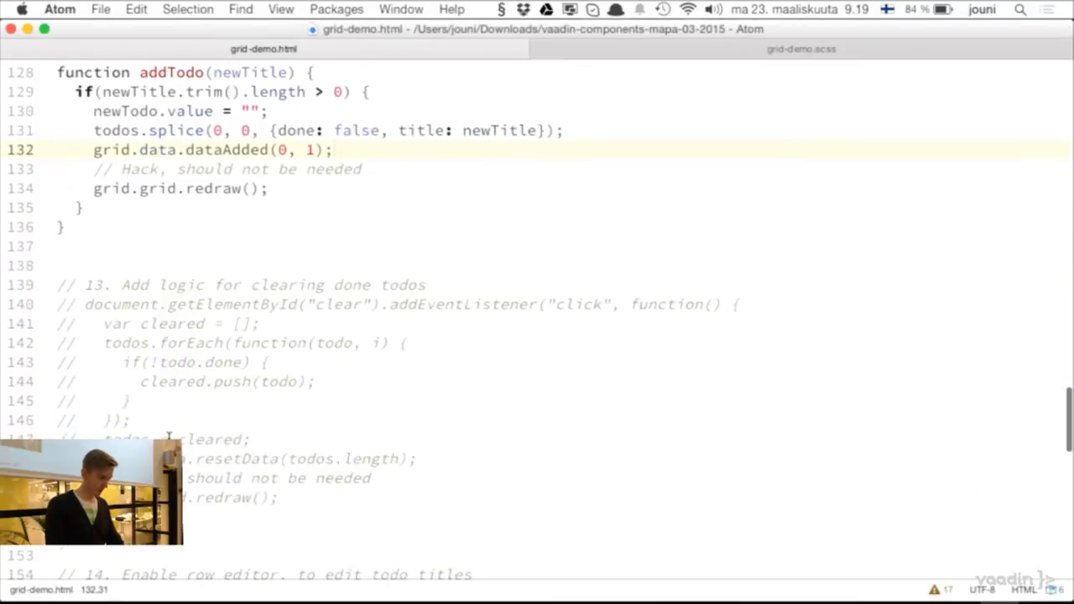
- Uncomment step 13's clear-completed listener that filters done items from the todos array
{"action": "scroll", "scroll_direction": "down", "scroll_amount": 3}
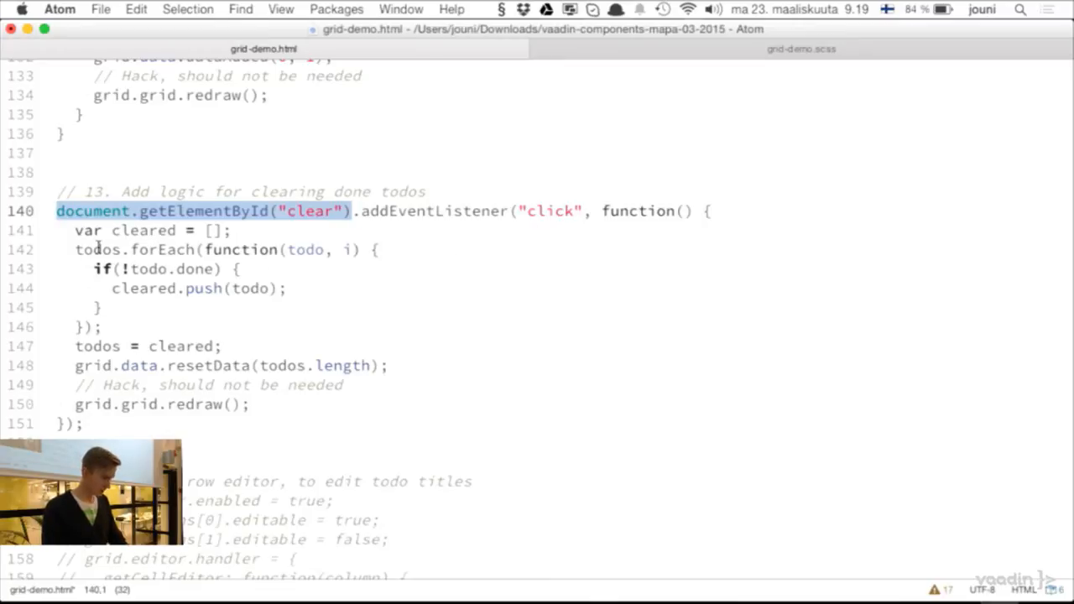
{"action": "double_click", "coordinate": [98, 250]}
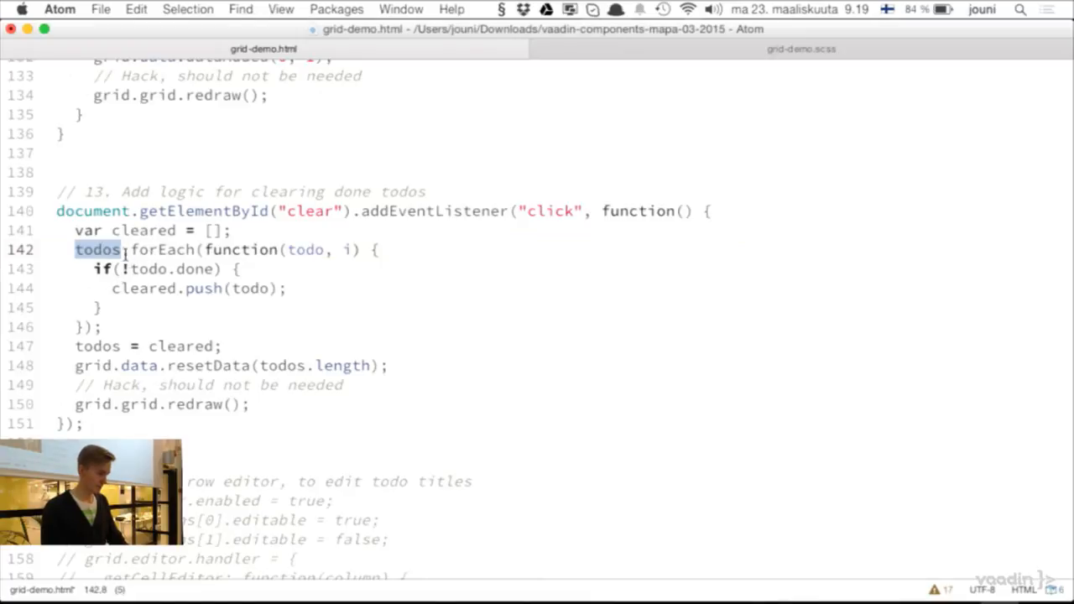
{"action": "double_click", "coordinate": [145, 230]}
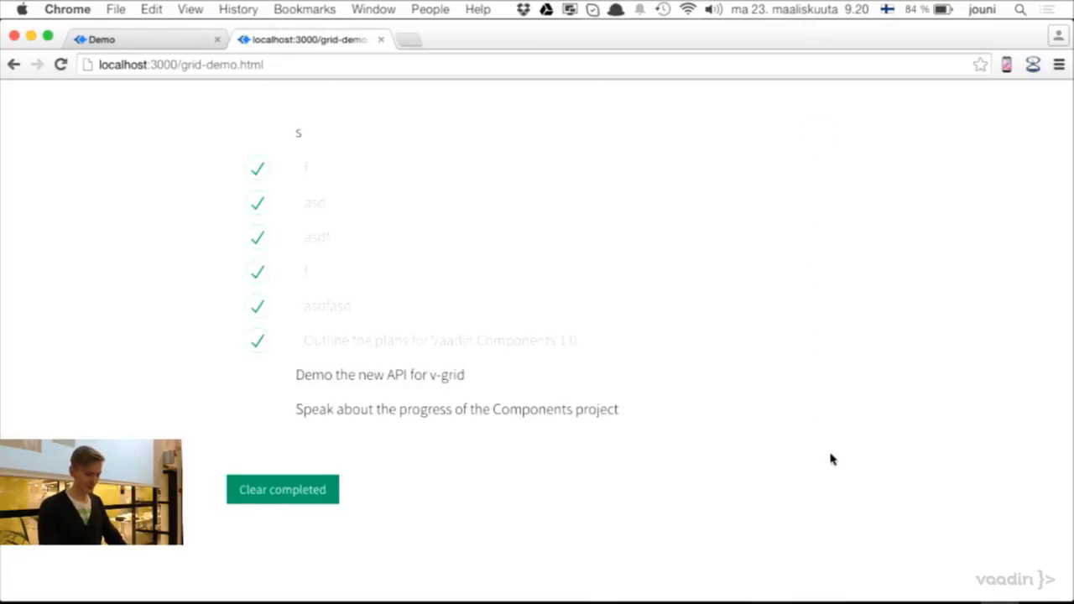
- Clear completed todos, leaving four items with two still checked
{"action": "key", "text": "F12"}
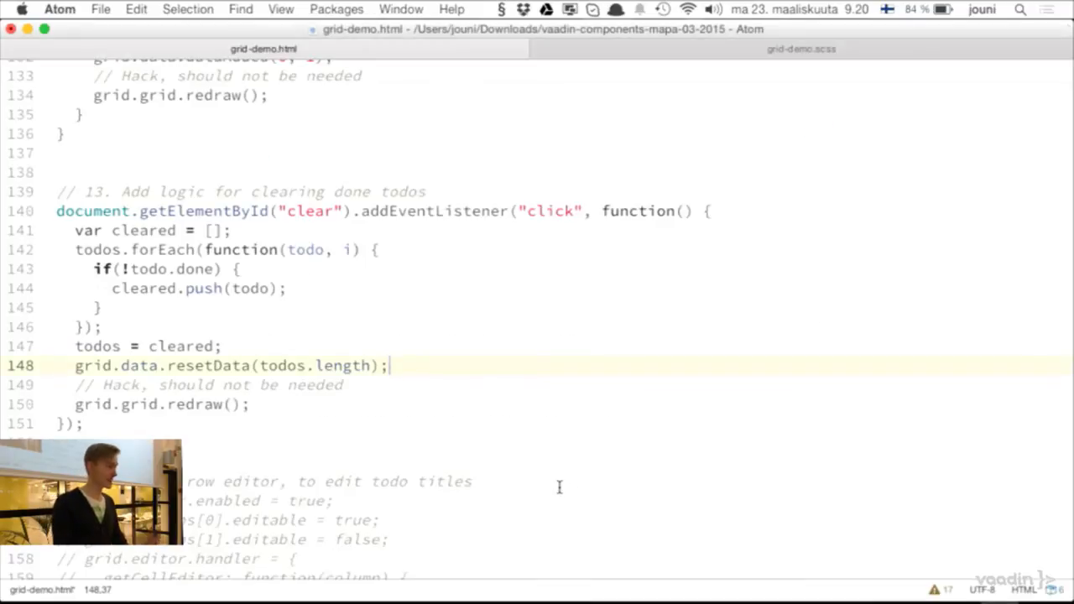
{"action": "scroll", "scroll_direction": "down", "scroll_amount": 3}
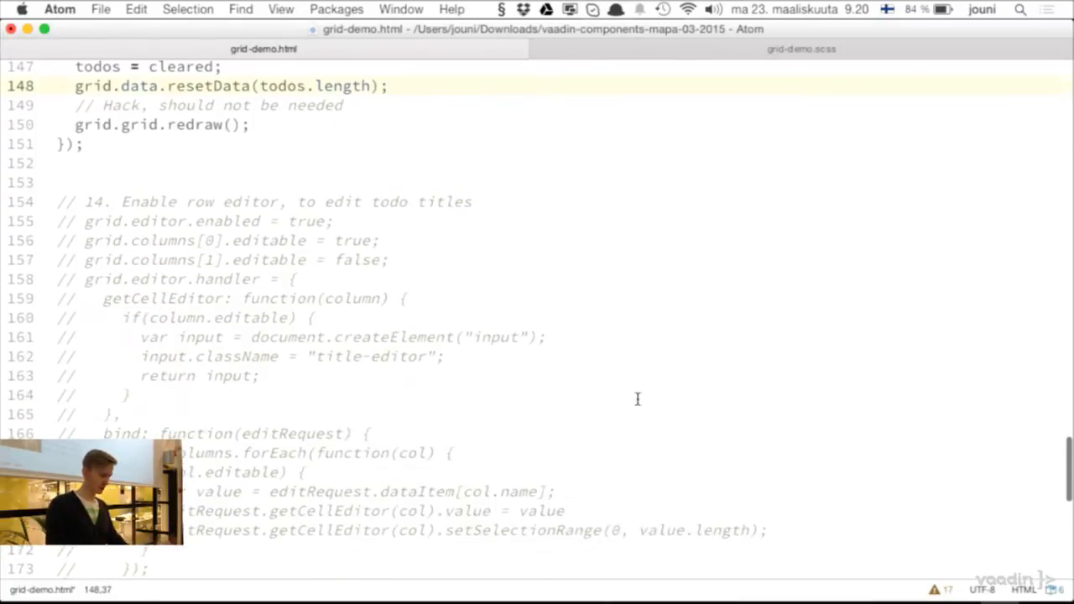
{"action": "scroll", "scroll_direction": "down", "scroll_amount": 3}
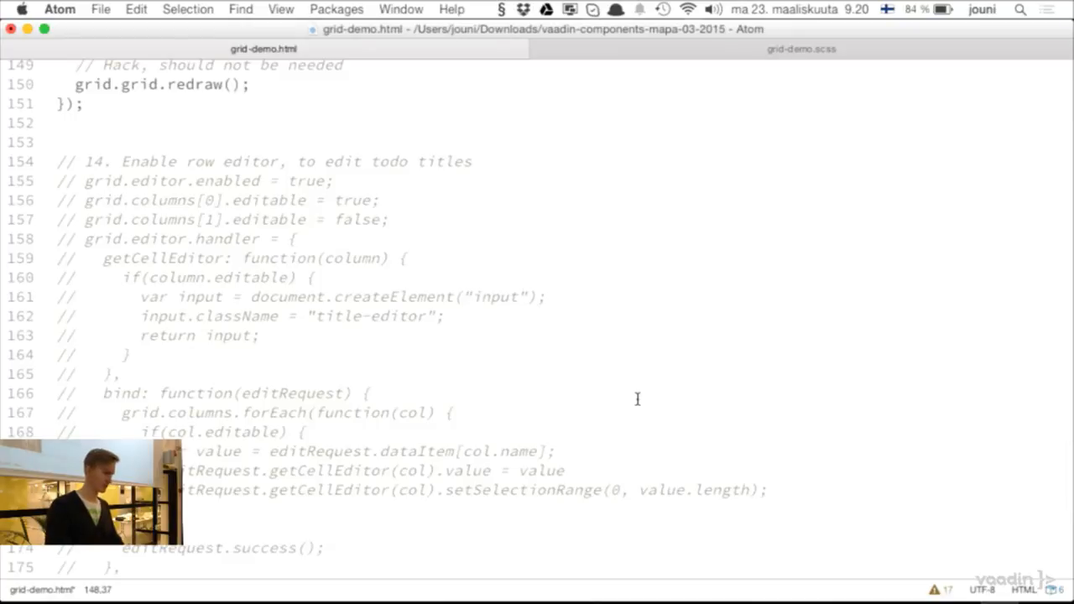
{"action": "scroll", "scroll_direction": "down", "scroll_amount": 3}
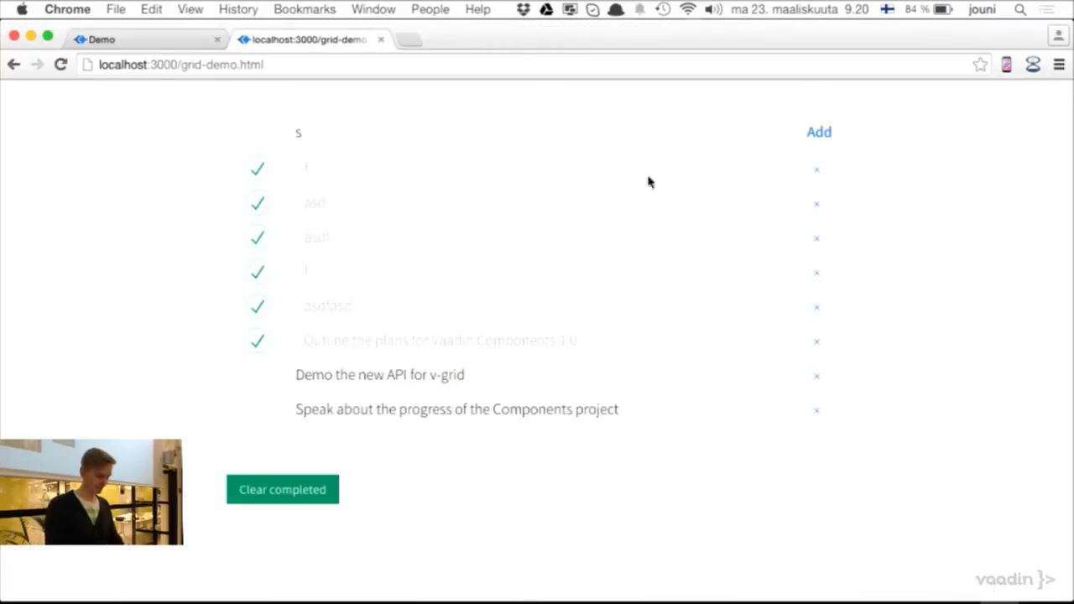
{"action": "left_click", "coordinate": [282, 490]}
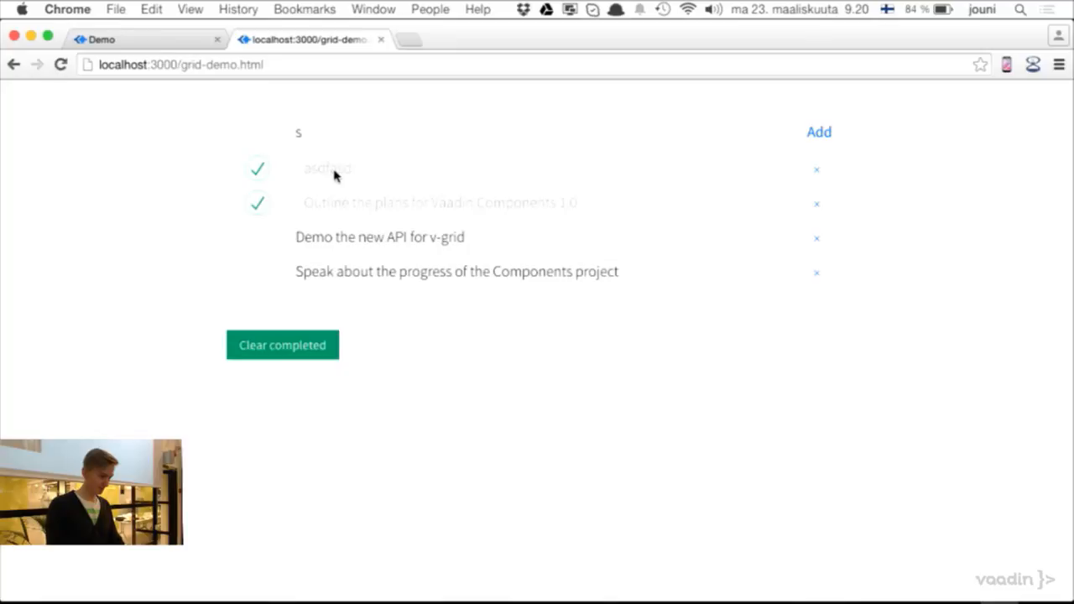
{"action": "mouse_move", "coordinate": [119, 260]}
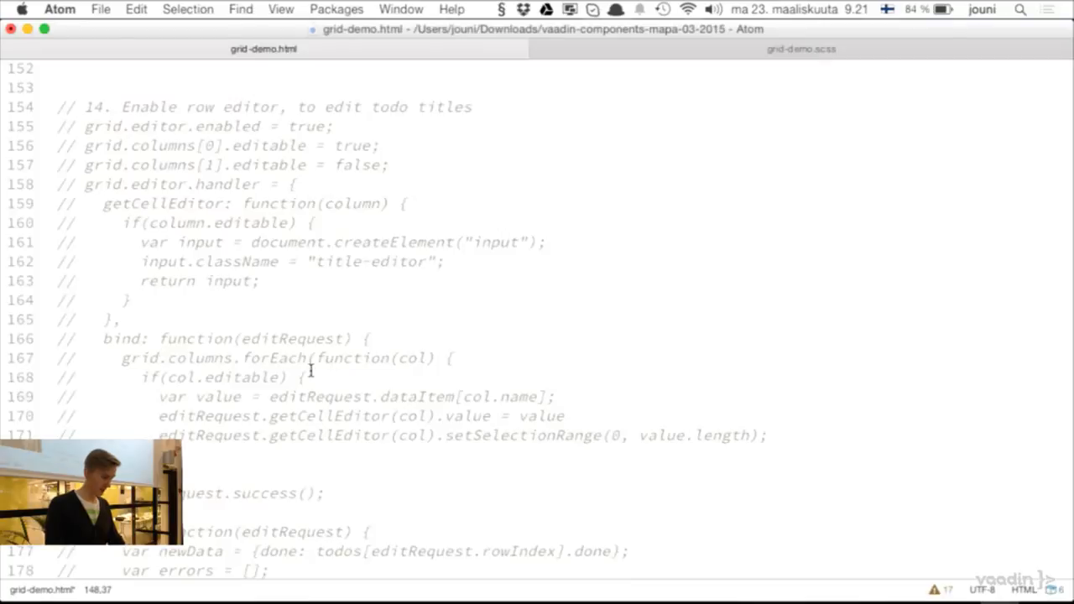
- Uncomment the step 14 row editor handler and review getCellEditor and setSelectionRange
{"action": "key", "text": "cmd+/"}
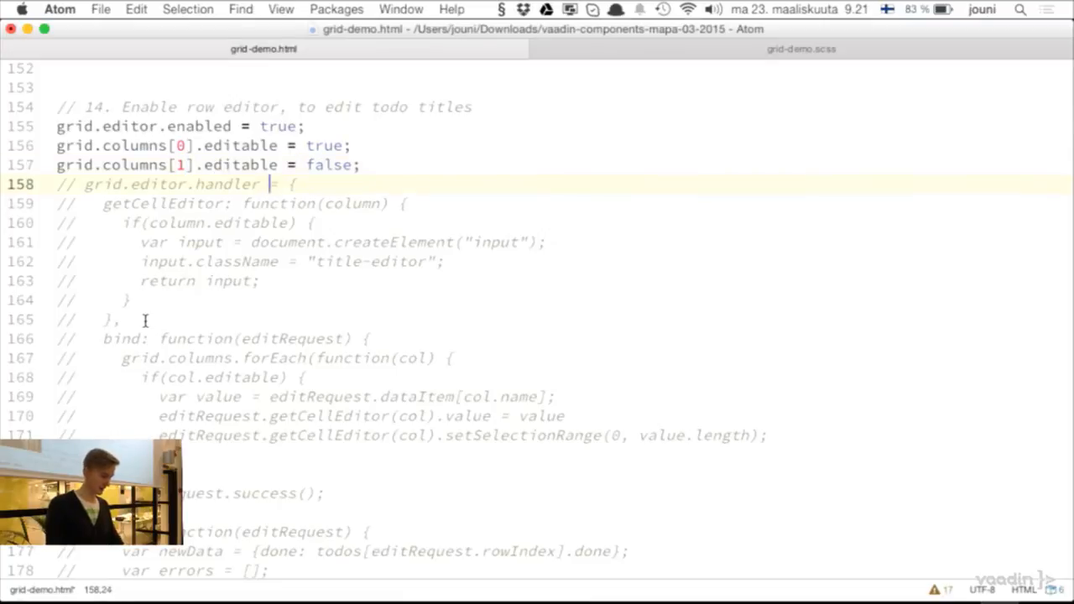
{"action": "scroll", "scroll_direction": "down", "scroll_amount": 3}
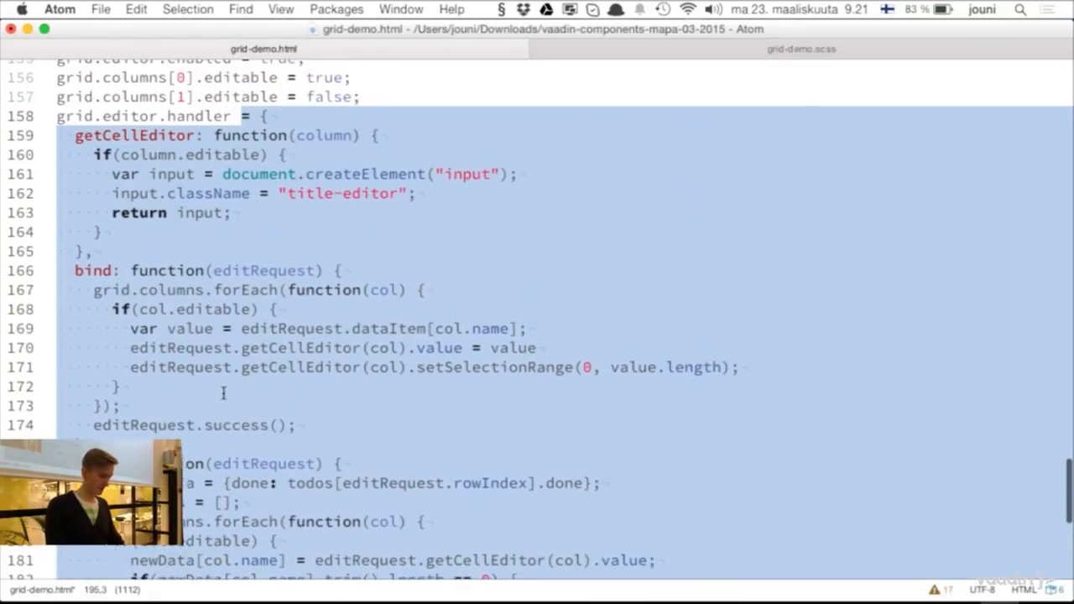
{"action": "left_click", "coordinate": [252, 119]}
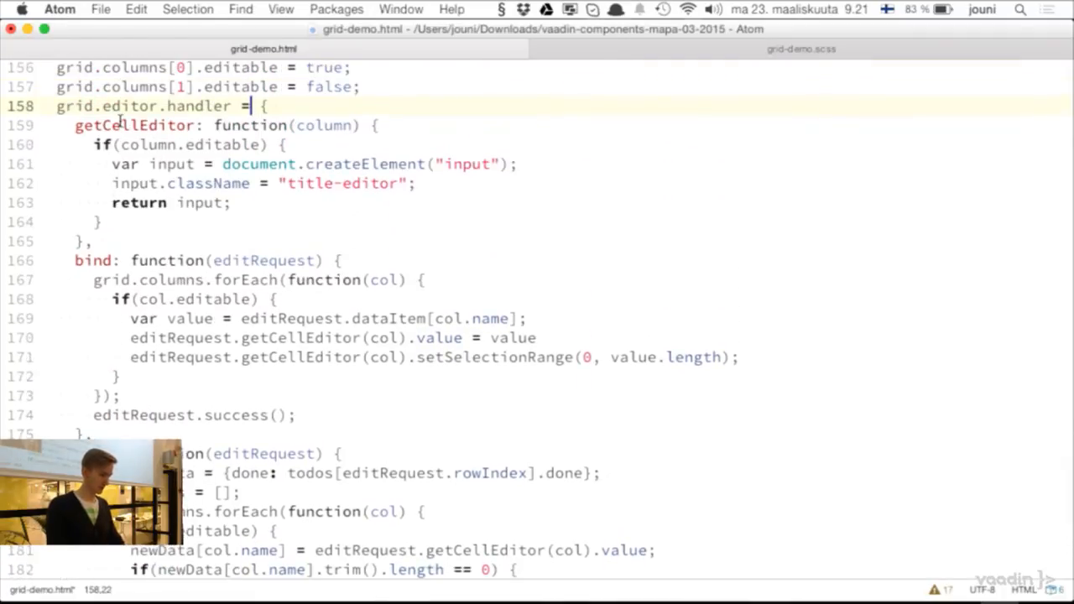
{"action": "double_click", "coordinate": [134, 125]}
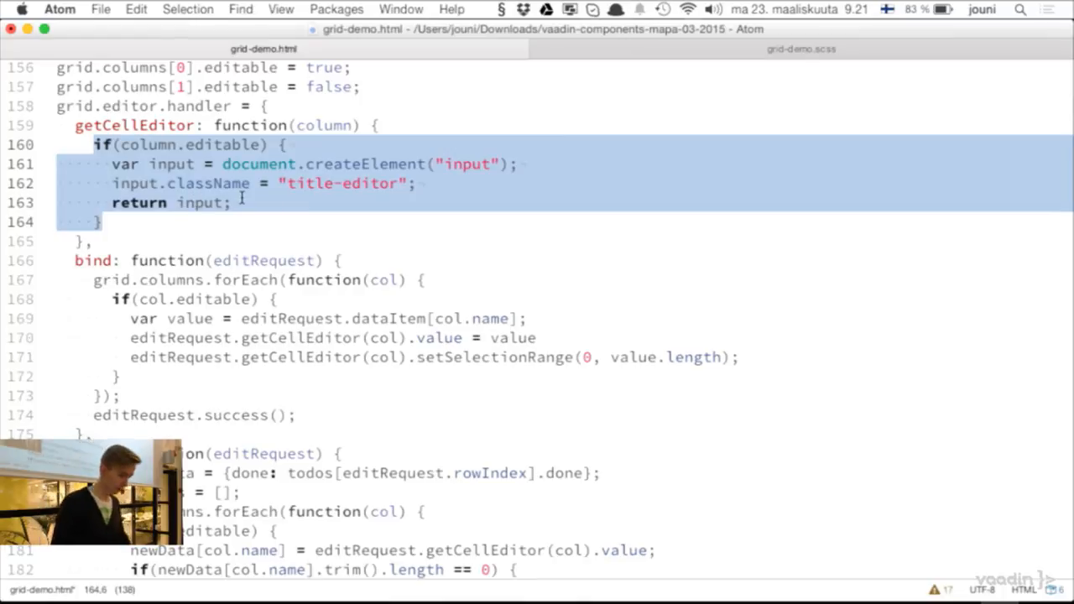
{"action": "scroll", "scroll_direction": "down", "scroll_amount": 3}
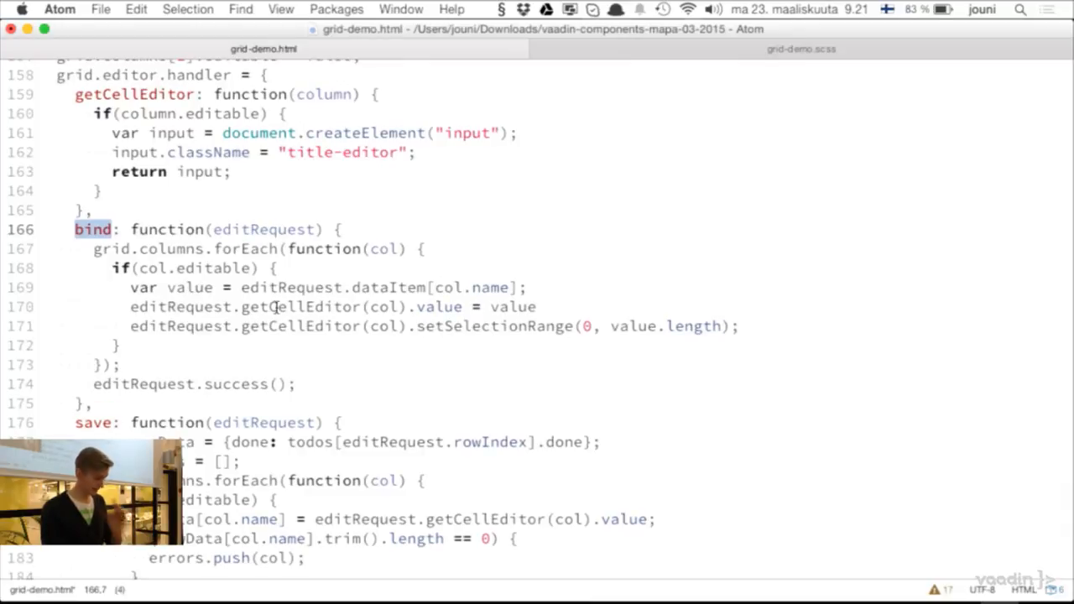
{"action": "double_click", "coordinate": [439, 306]}
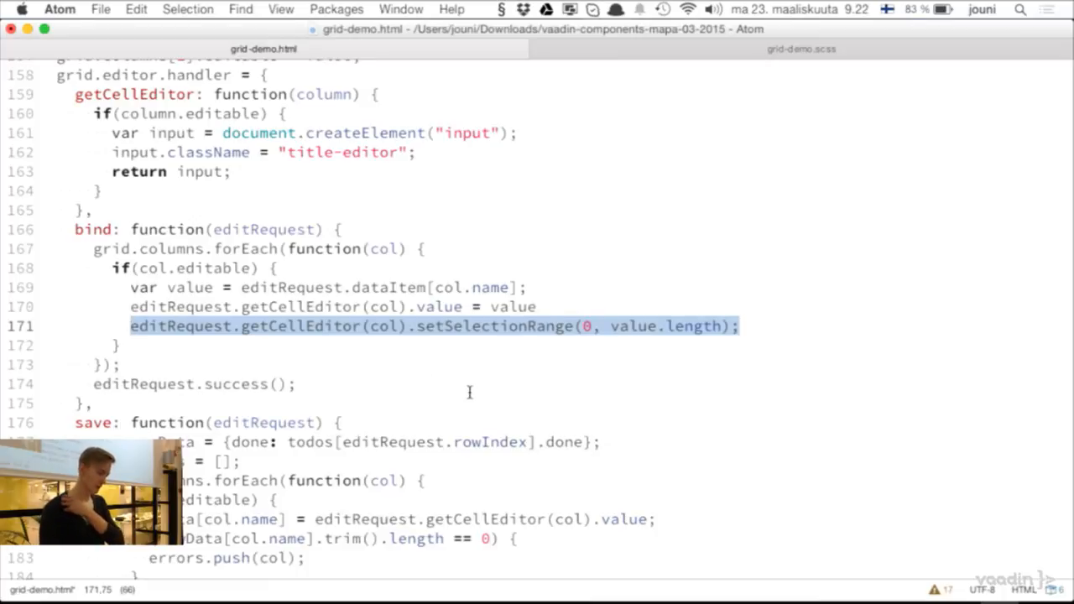
- Review the save code that updates the grid data
{"action": "scroll", "scroll_direction": "down", "scroll_amount": 3}
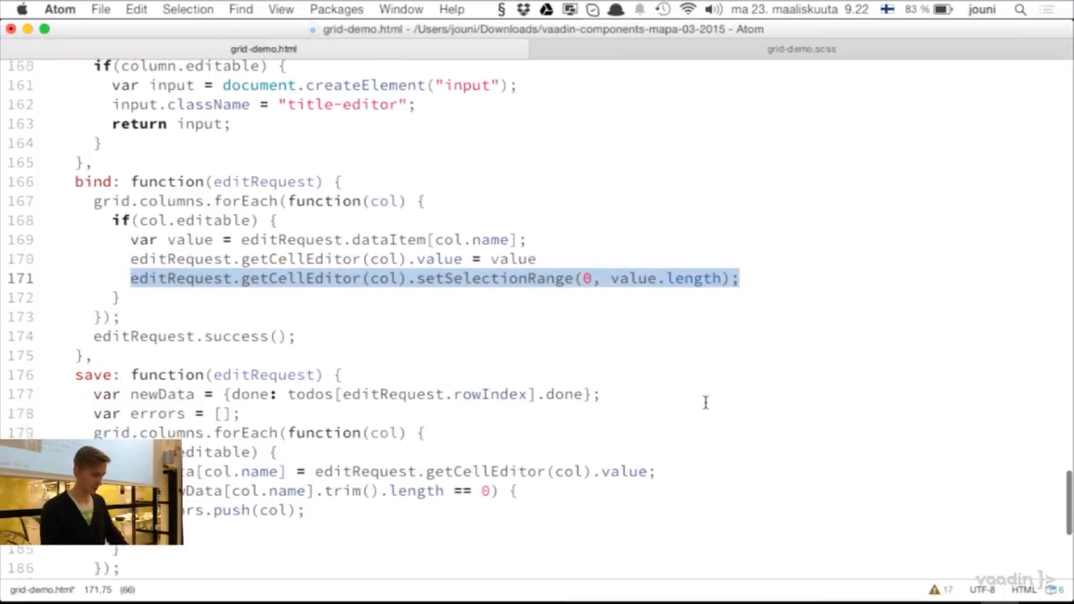
{"action": "scroll", "scroll_direction": "down", "scroll_amount": 3}
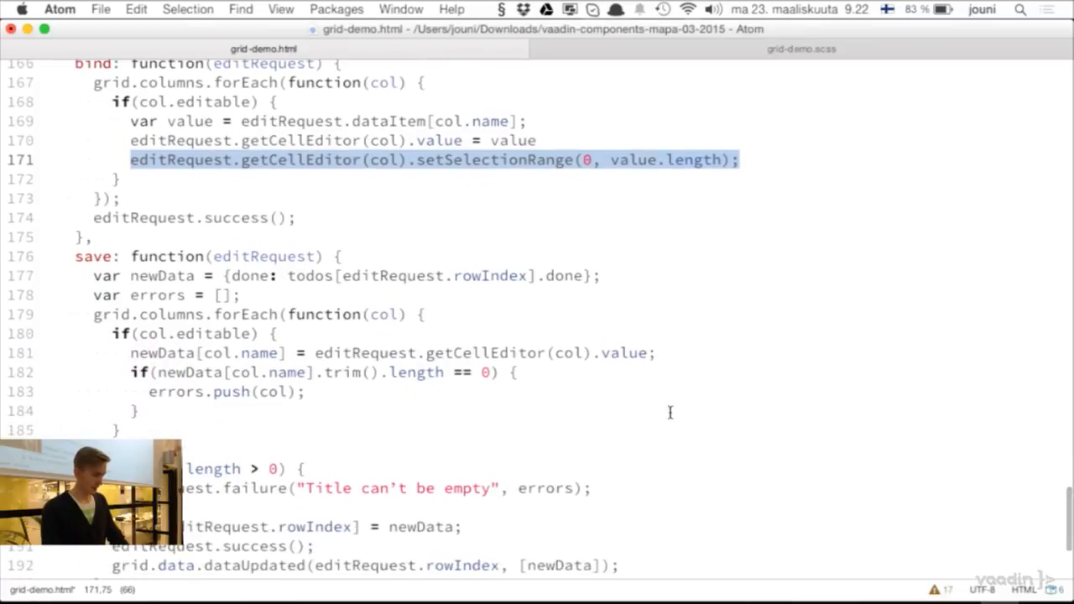
{"action": "scroll", "scroll_direction": "down", "scroll_amount": 3}
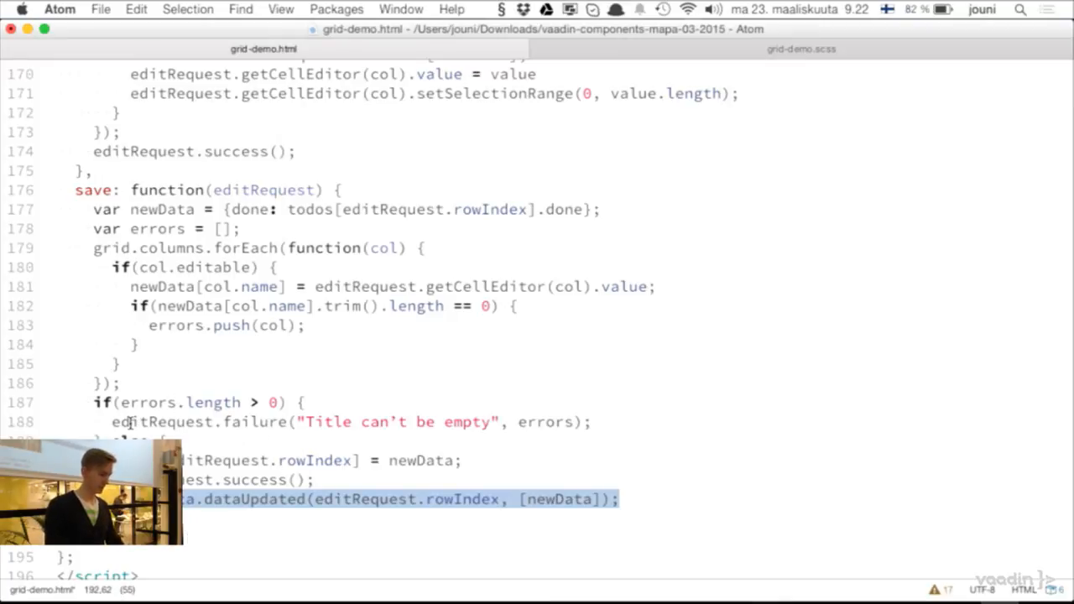
{"action": "double_click", "coordinate": [145, 402]}
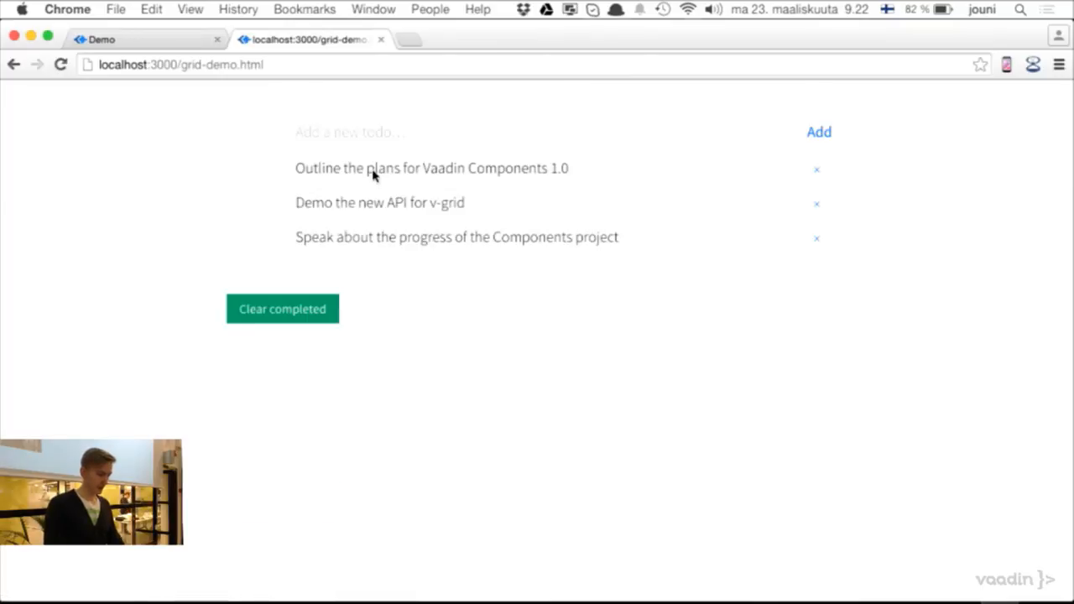
{"action": "mouse_move", "coordinate": [481, 388]}
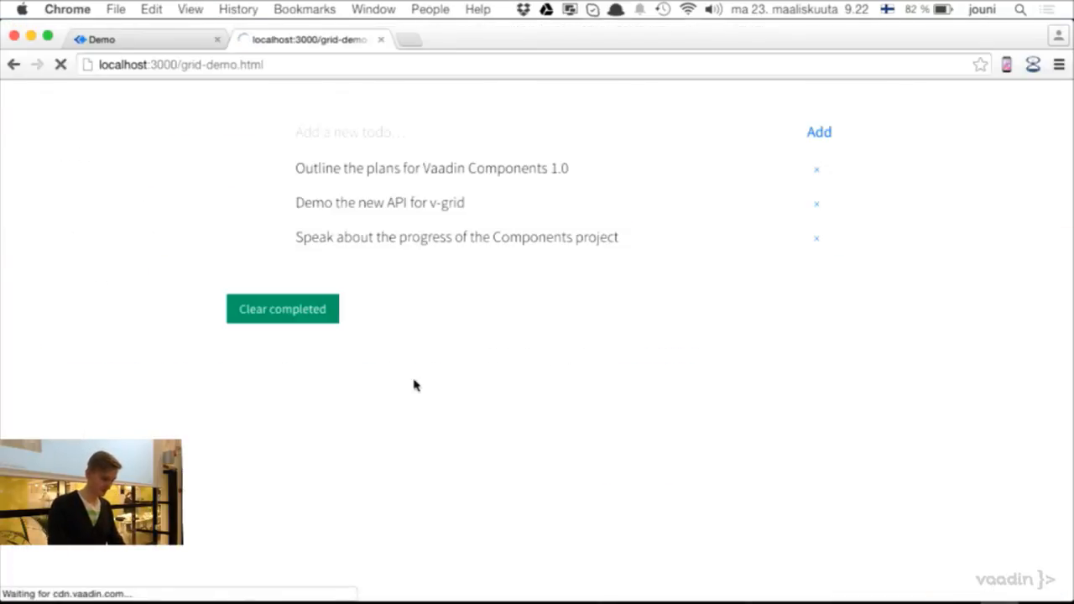
- Rename the first todo to 'asdf' with the inline row editor and save
{"action": "double_click", "coordinate": [431, 167]}
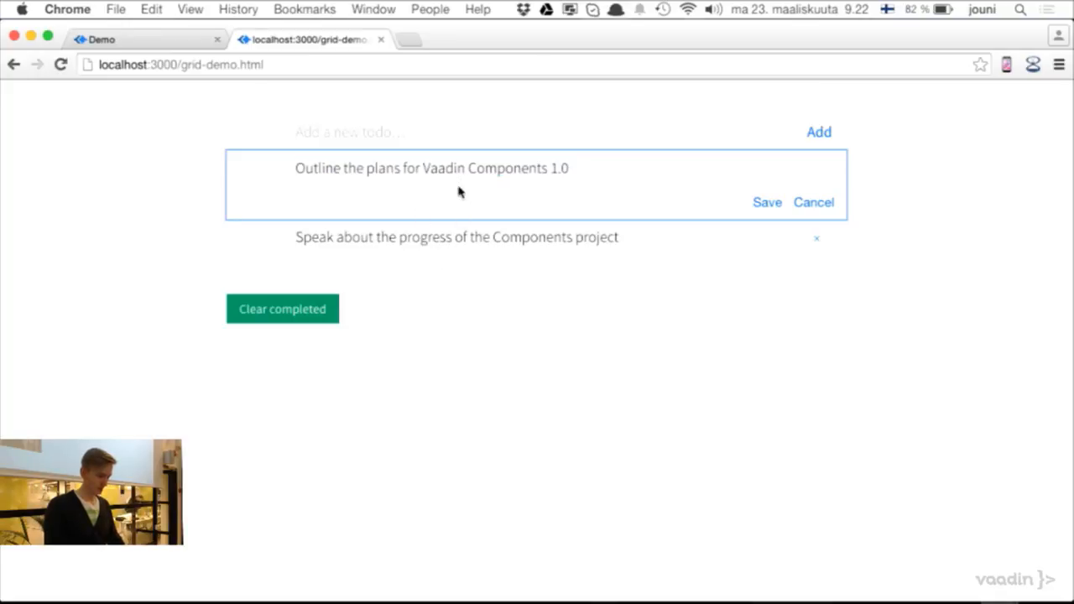
{"action": "triple_click", "coordinate": [430, 168]}
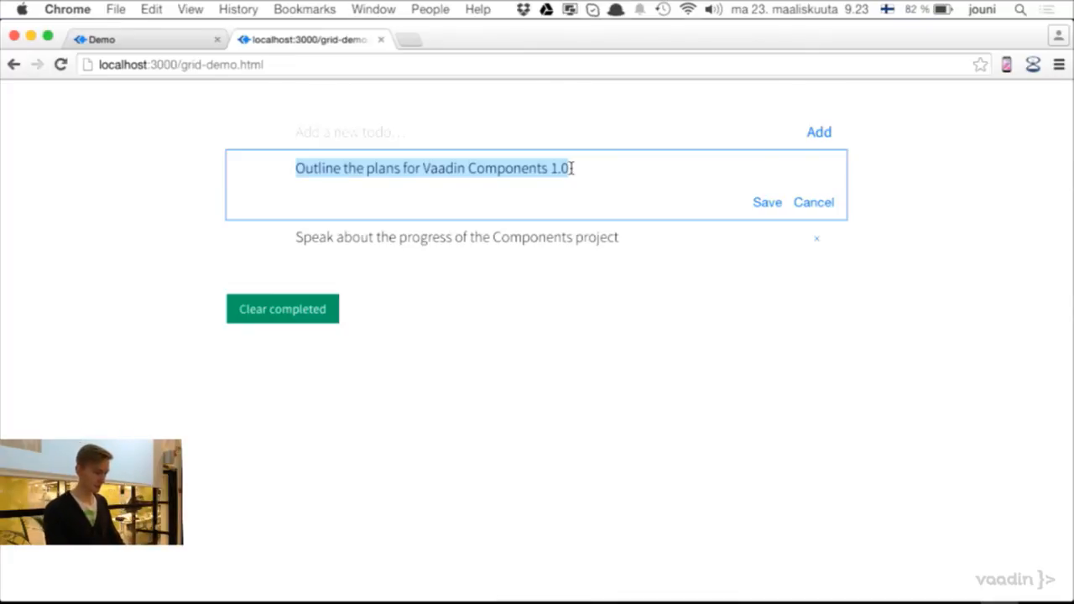
{"action": "type", "text": "asdf"}
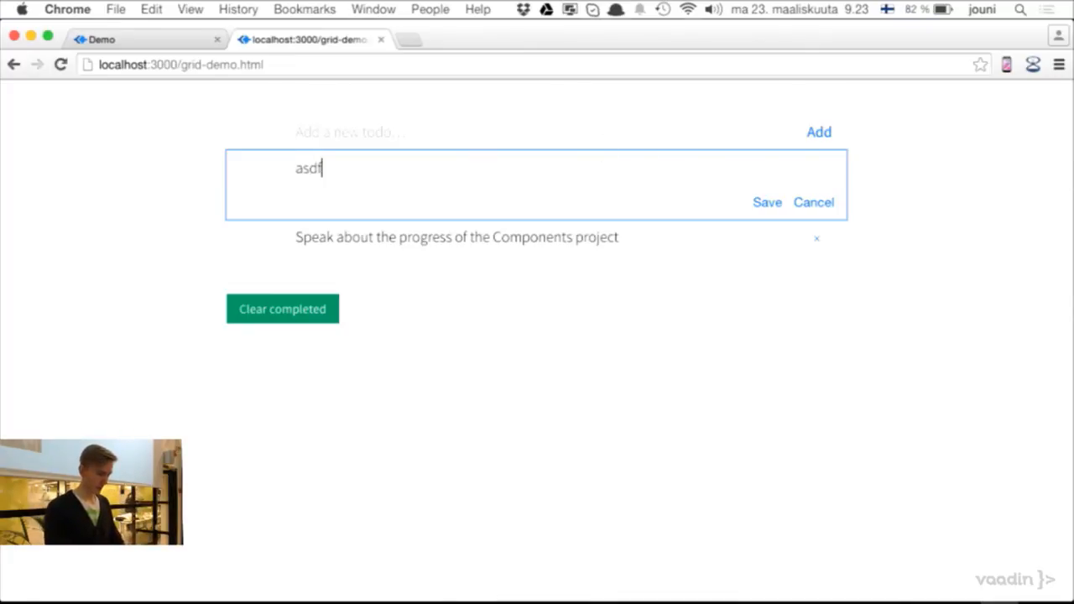
{"action": "left_click", "coordinate": [766, 203]}
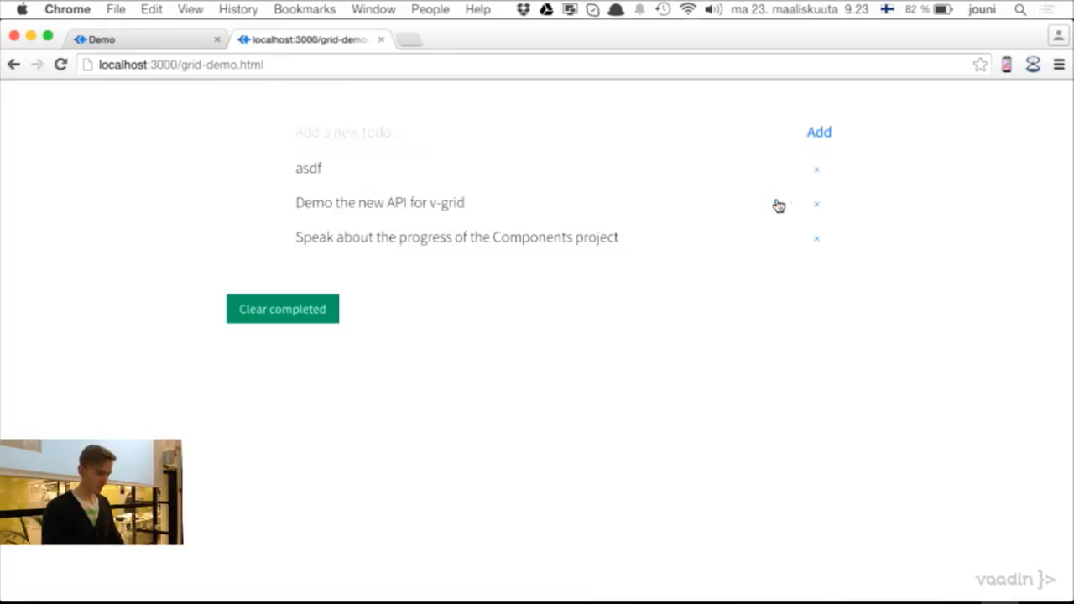
- Complete and clear the asdf and asd todos until the list is empty
{"action": "left_click", "coordinate": [258, 168]}
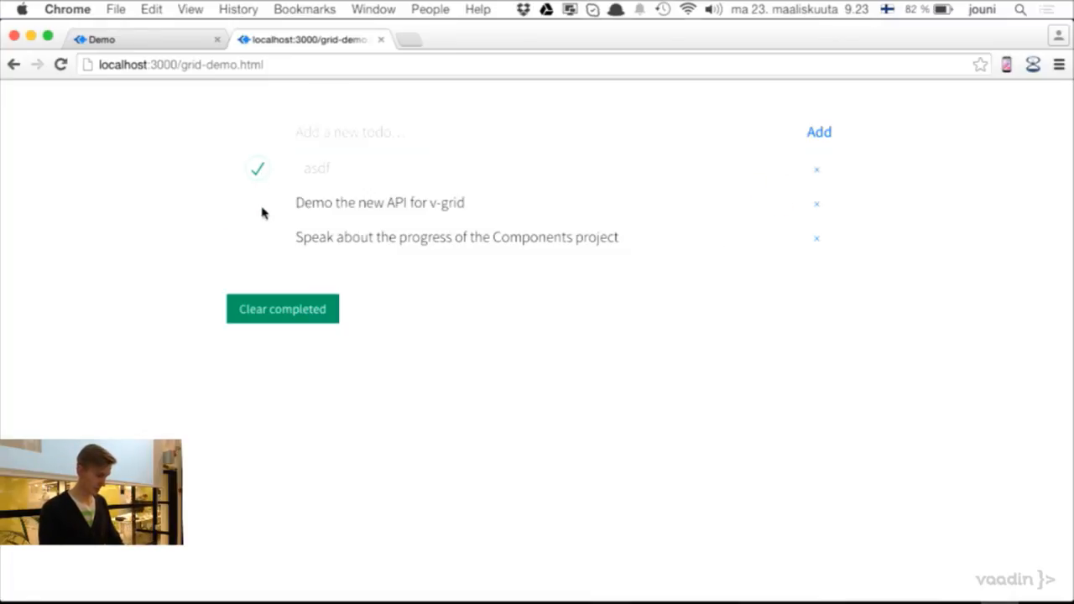
{"action": "left_click", "coordinate": [282, 308]}
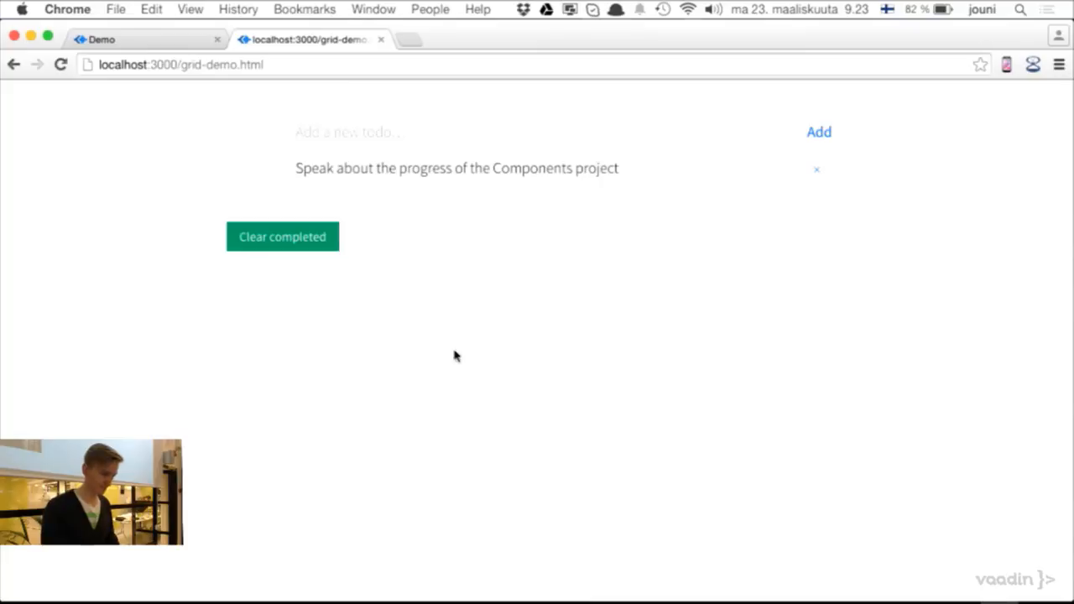
{"action": "left_click", "coordinate": [344, 131]}
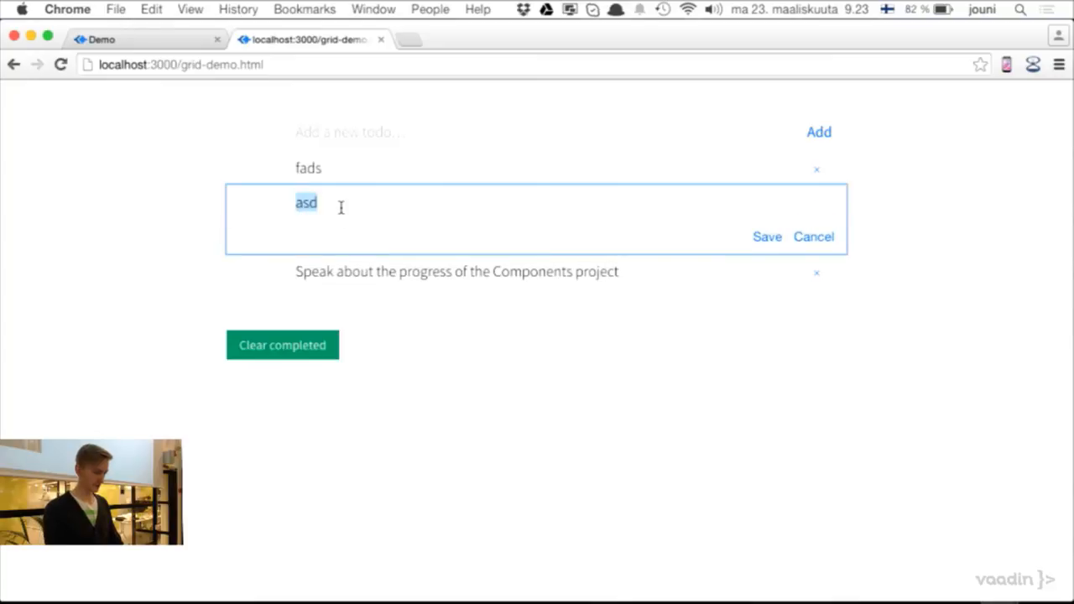
{"action": "left_click", "coordinate": [766, 237]}
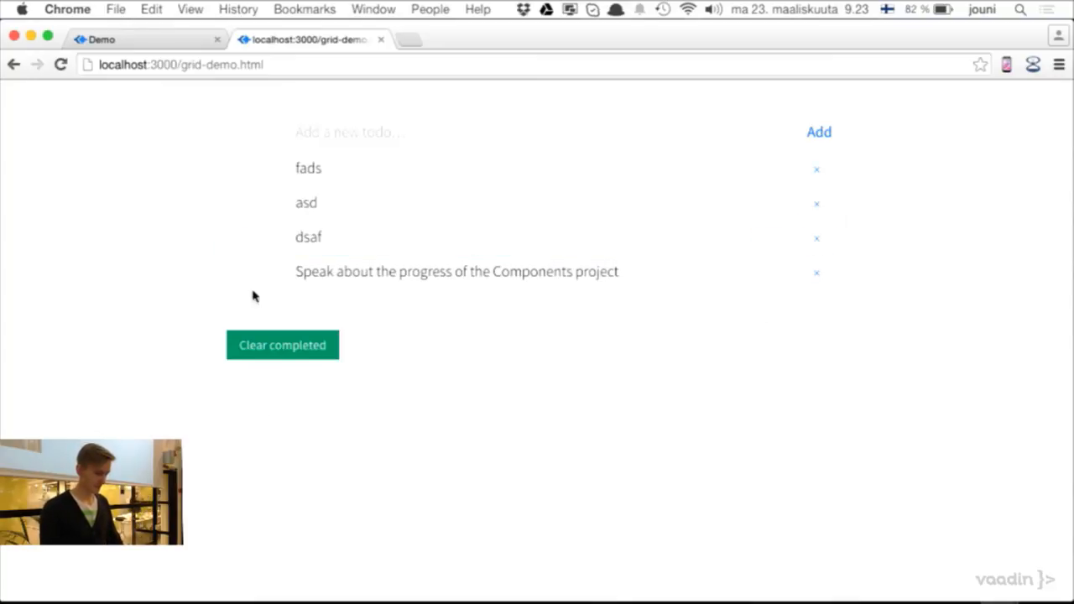
{"action": "left_click", "coordinate": [282, 345]}
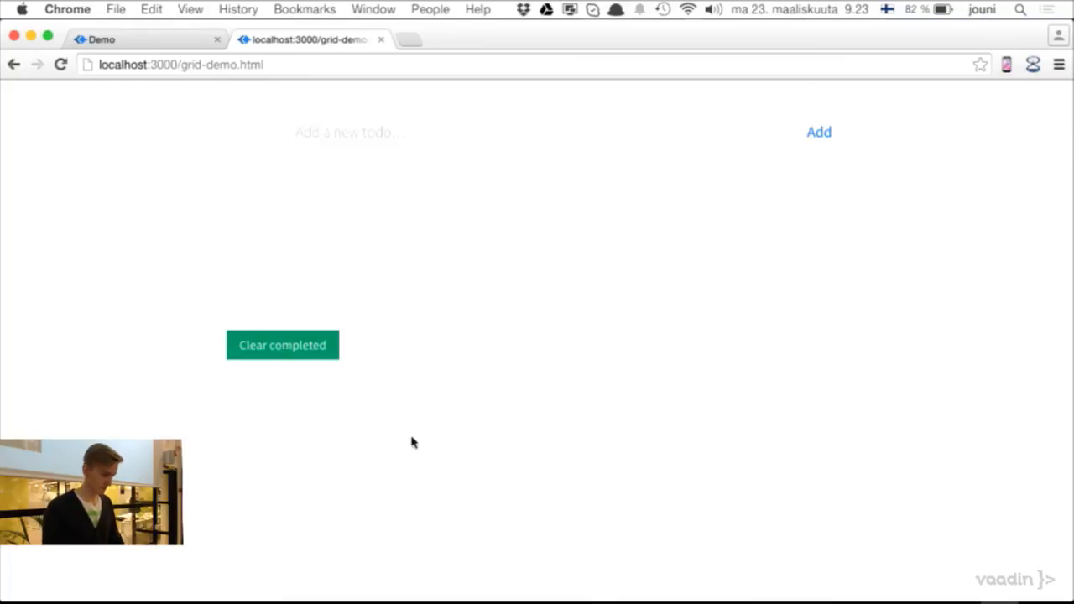
{"action": "left_click", "coordinate": [147, 39]}
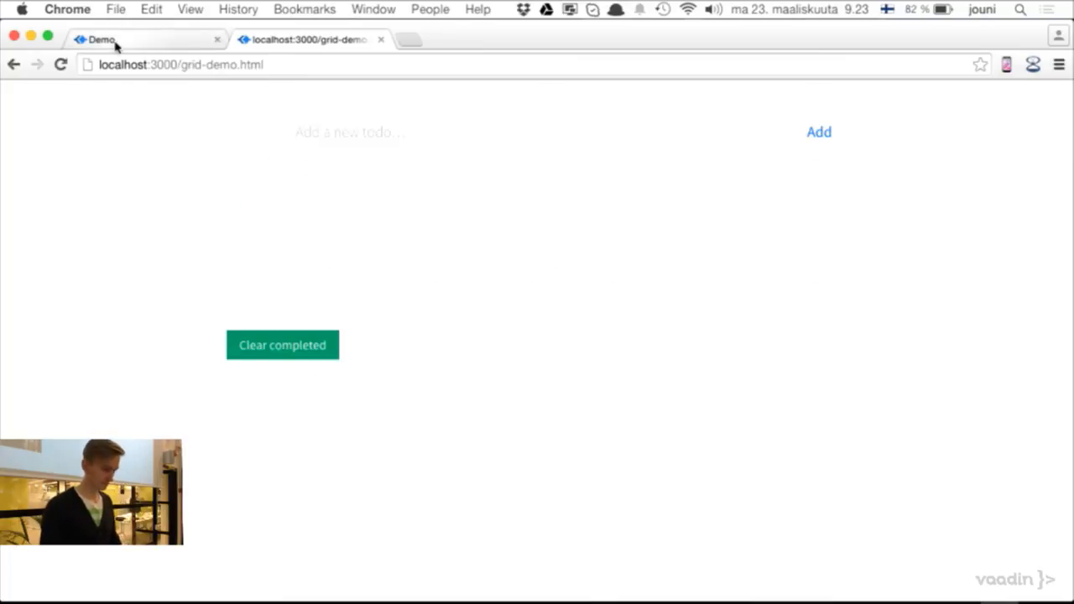